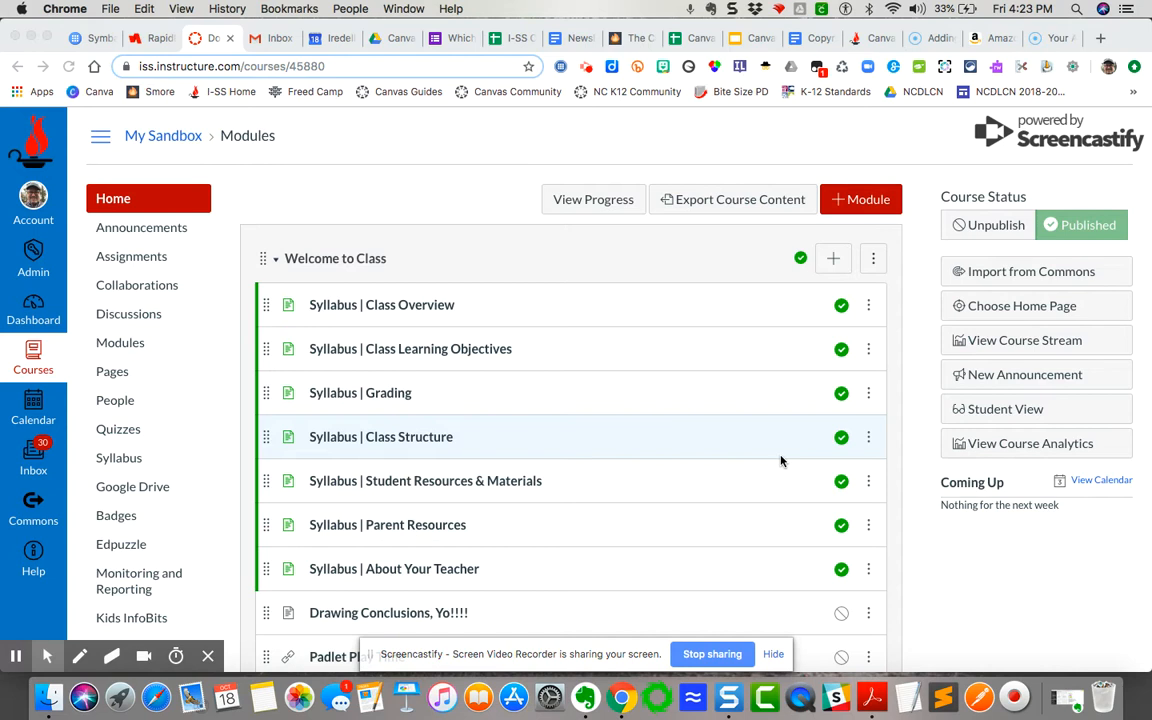
pyautogui.moveTo(603, 182)
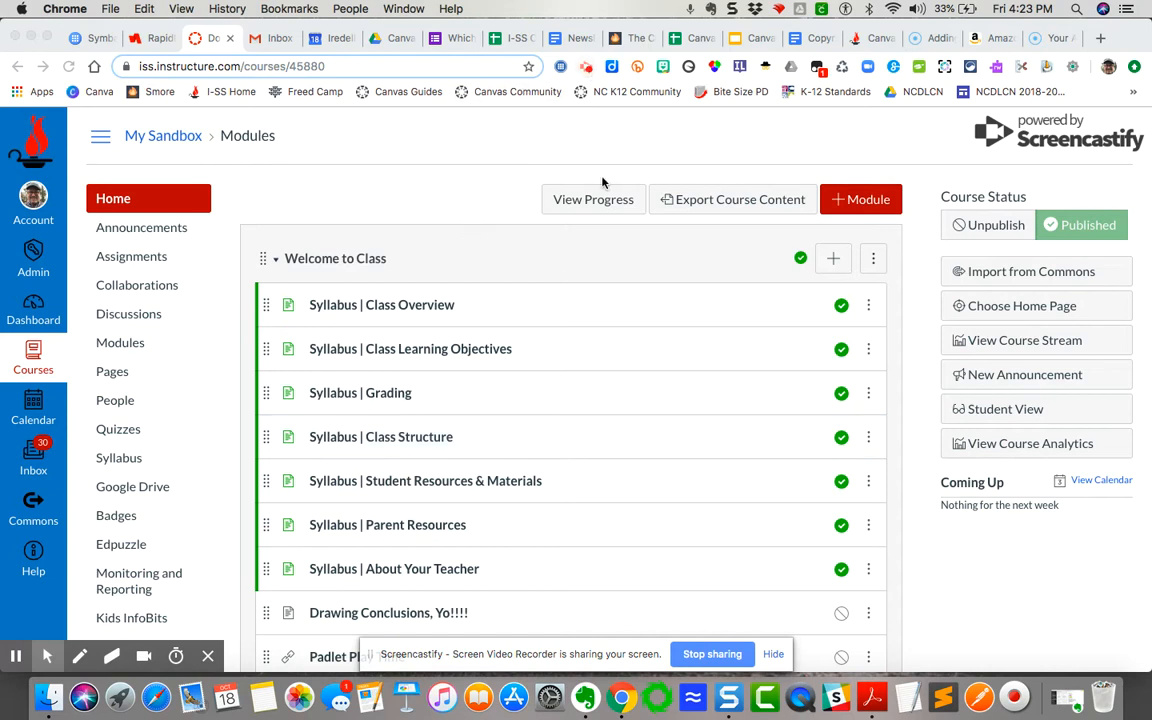
pyautogui.moveTo(609, 178)
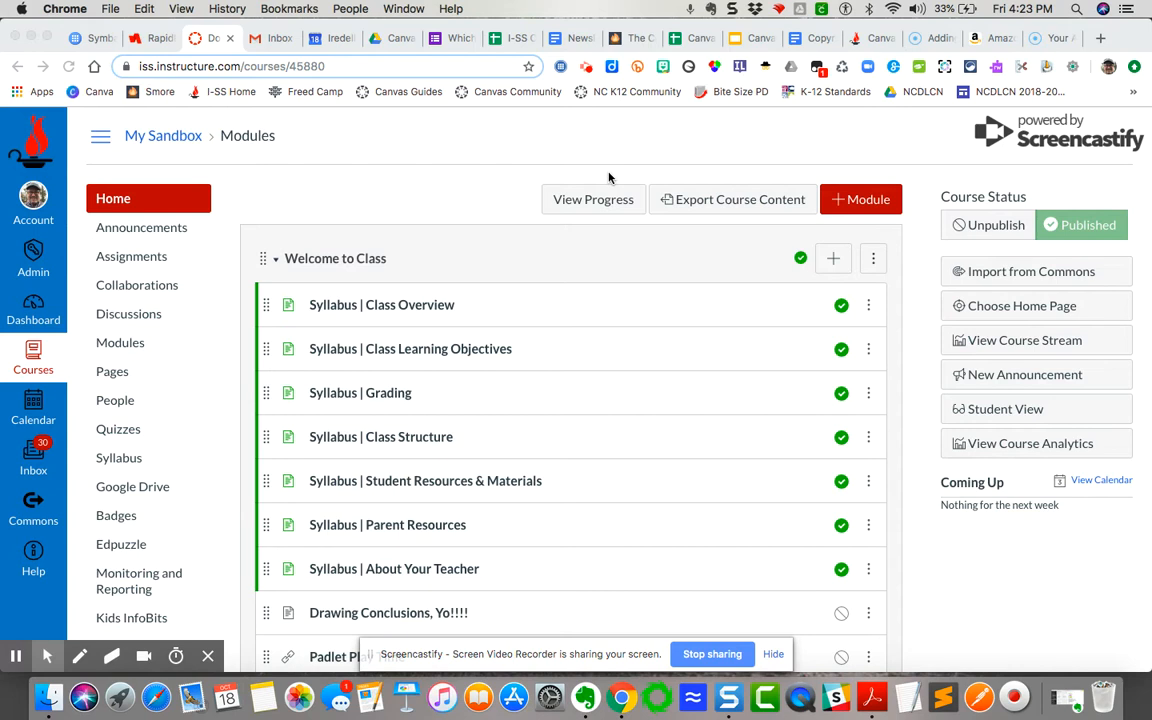
pyautogui.moveTo(352, 258)
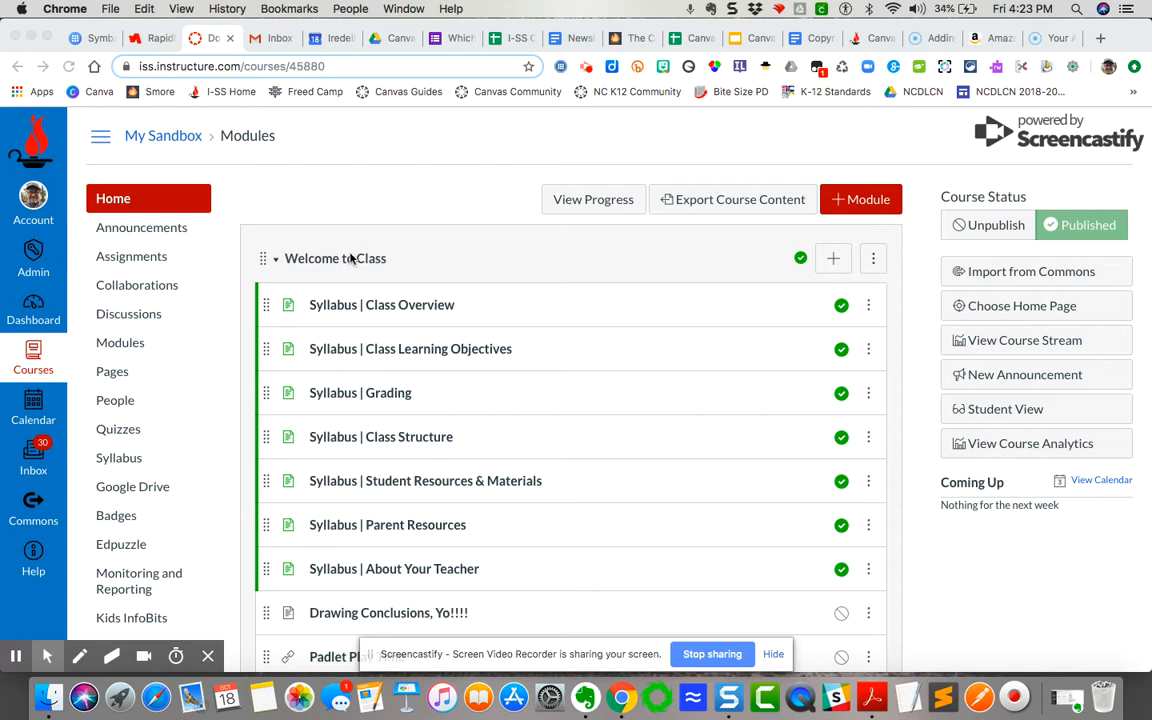
pyautogui.moveTo(191, 516)
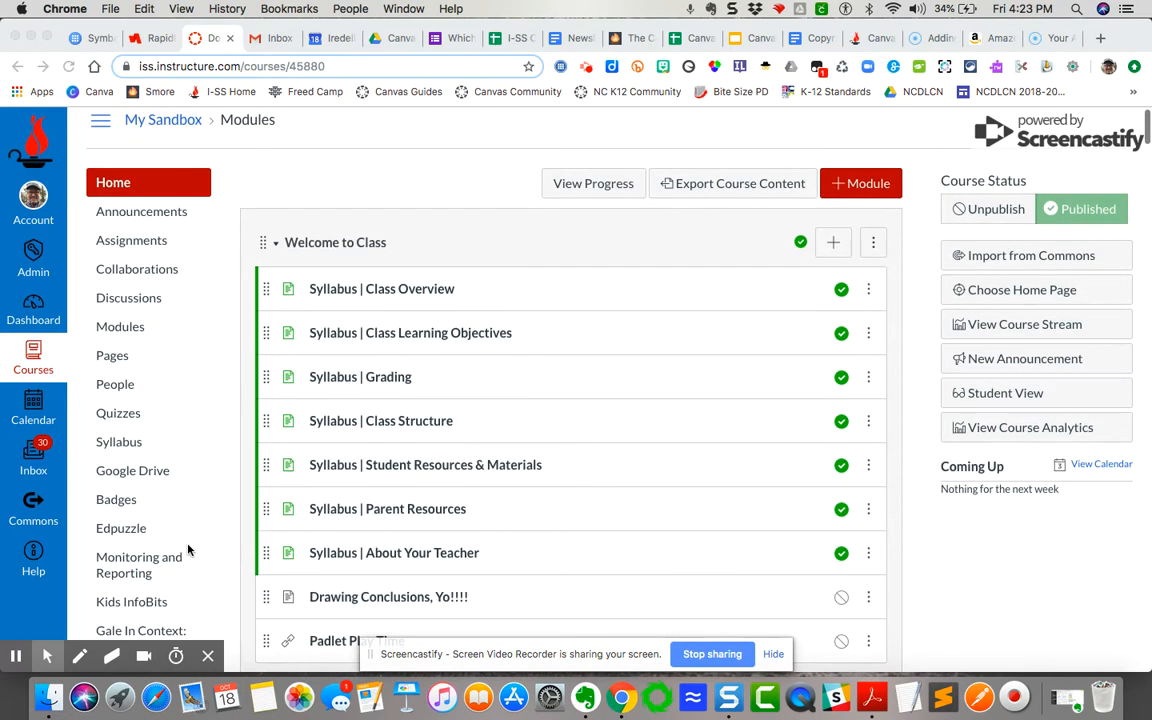
pyautogui.moveTo(184, 573)
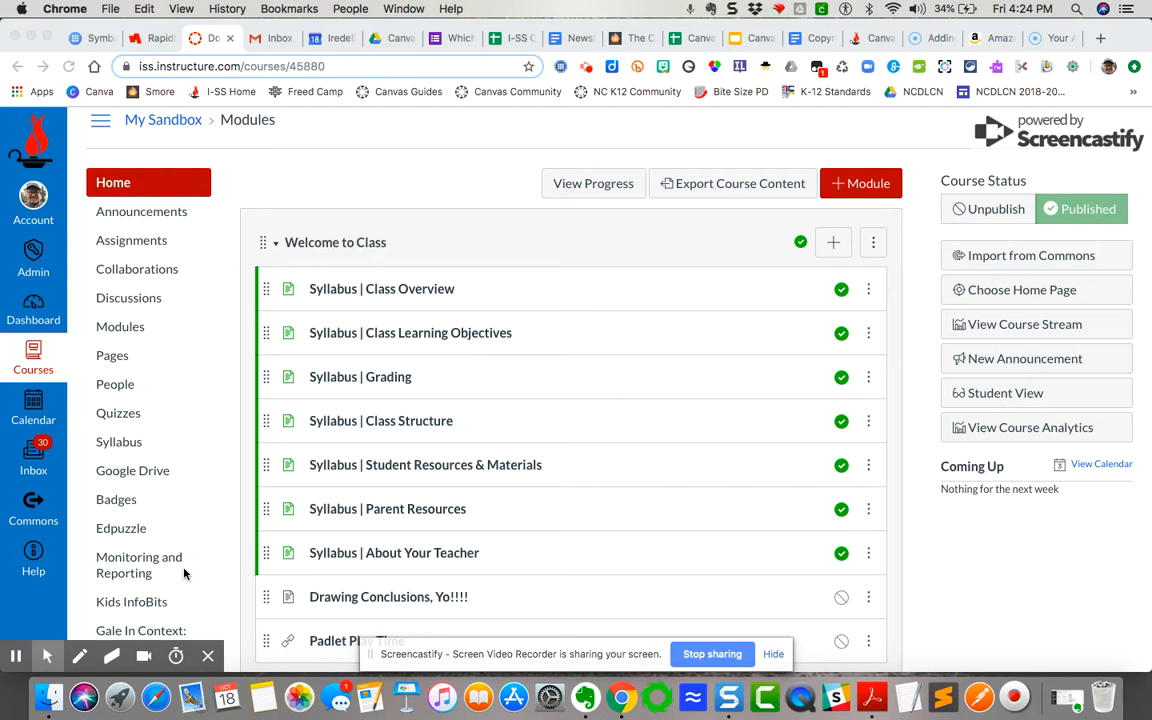
pyautogui.moveTo(200, 600)
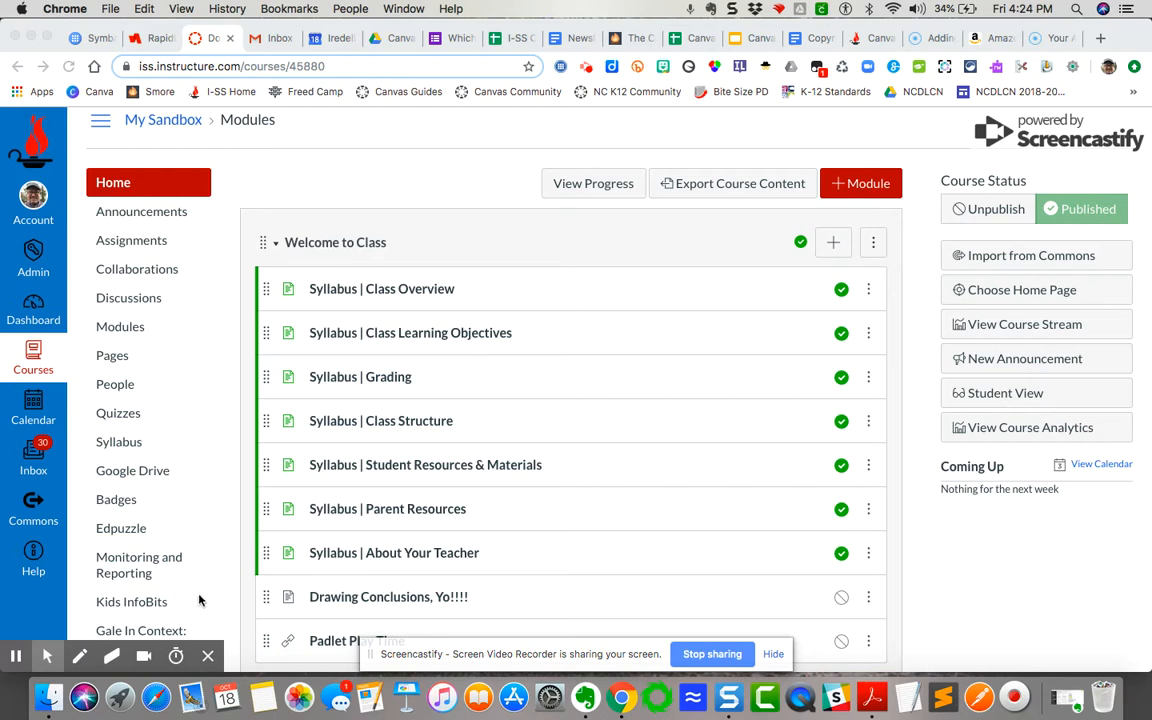
# Scroll down the course navigation menu and open the course Settings
pyautogui.scroll(-3)
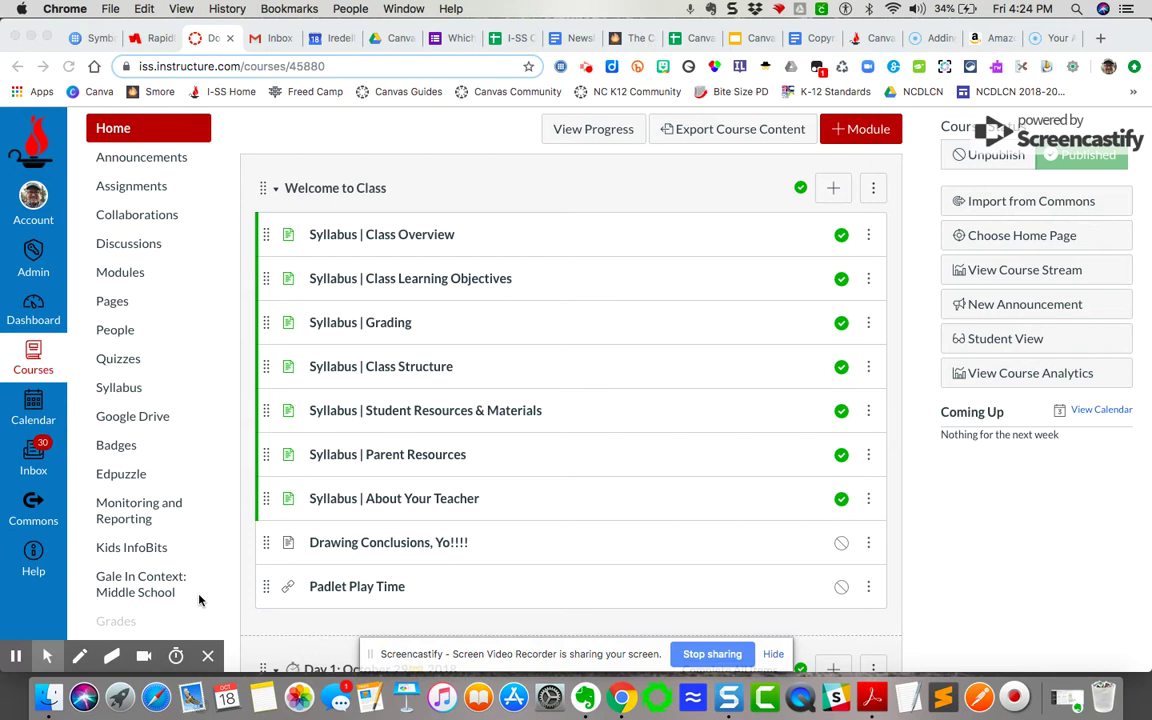
pyautogui.moveTo(150, 519)
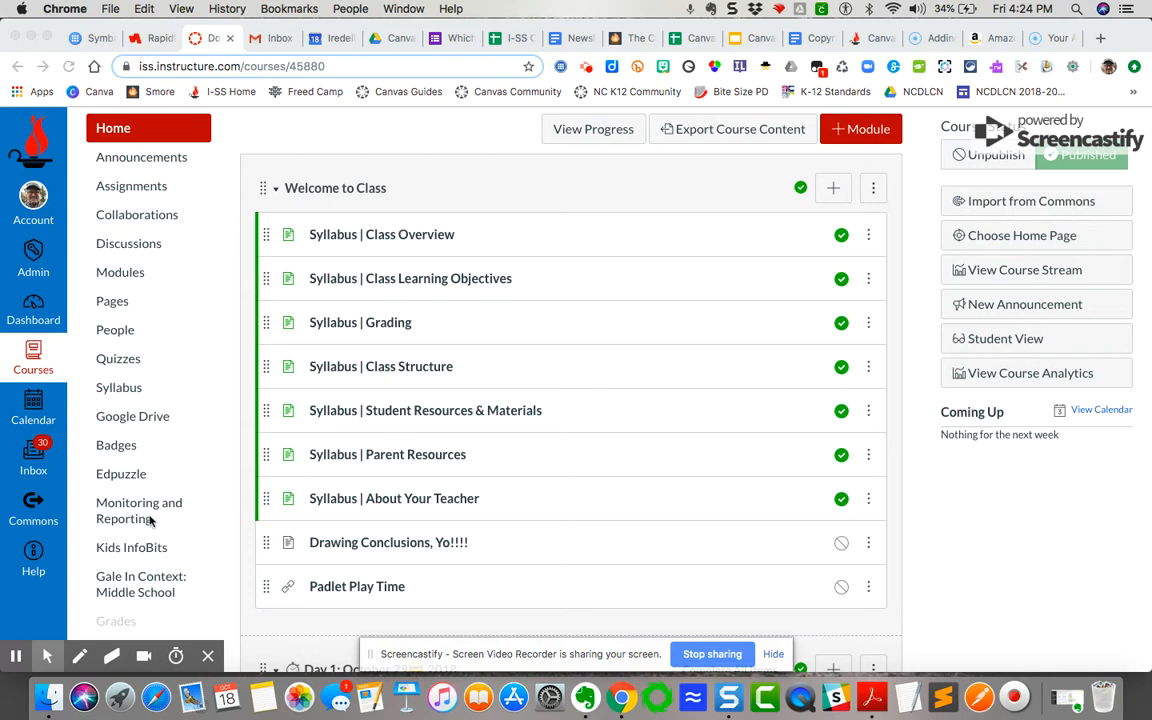
pyautogui.moveTo(180, 552)
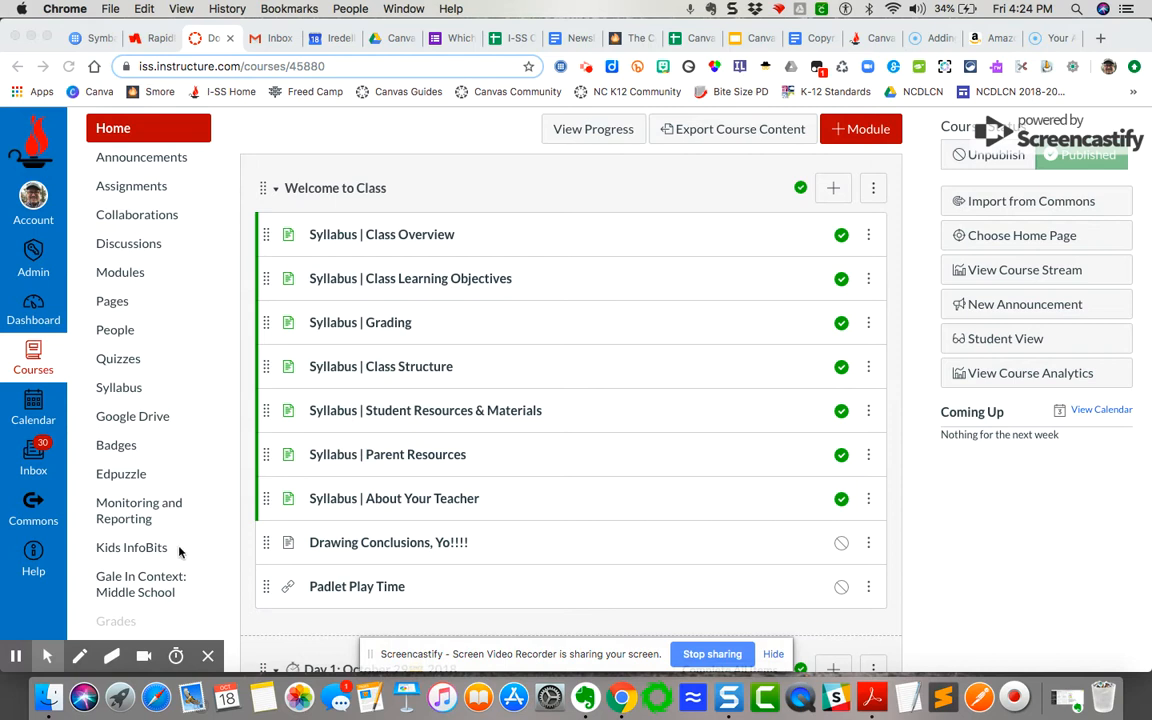
pyautogui.moveTo(168, 561)
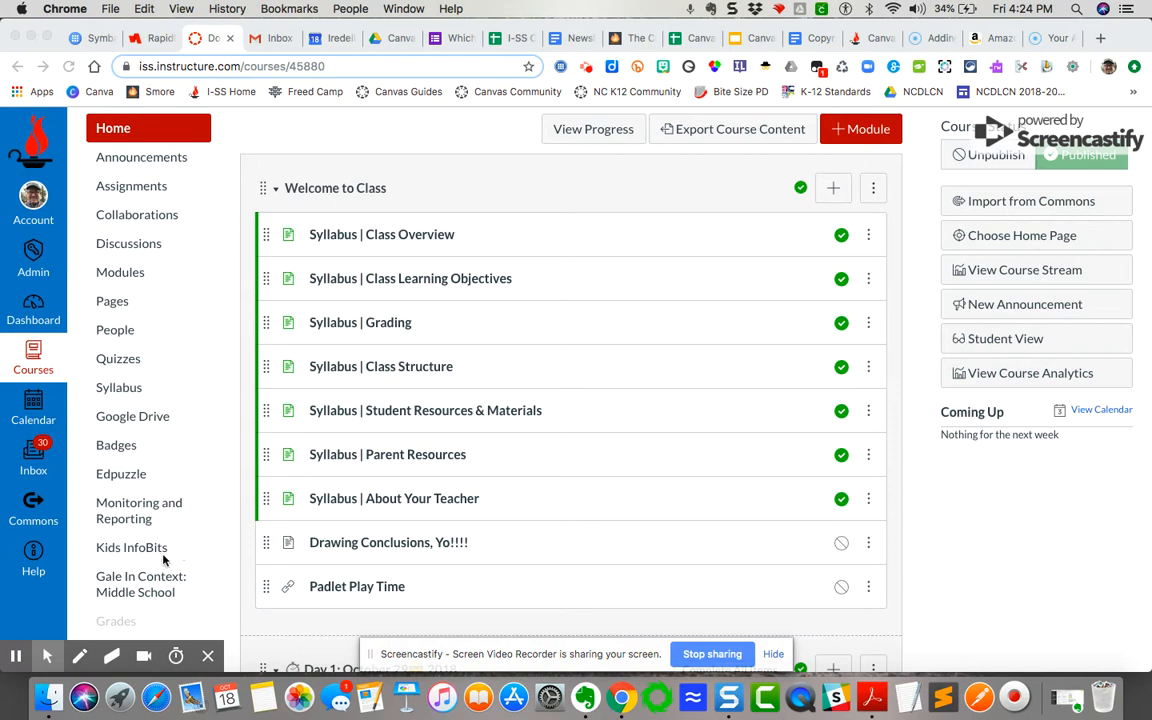
pyautogui.moveTo(180, 592)
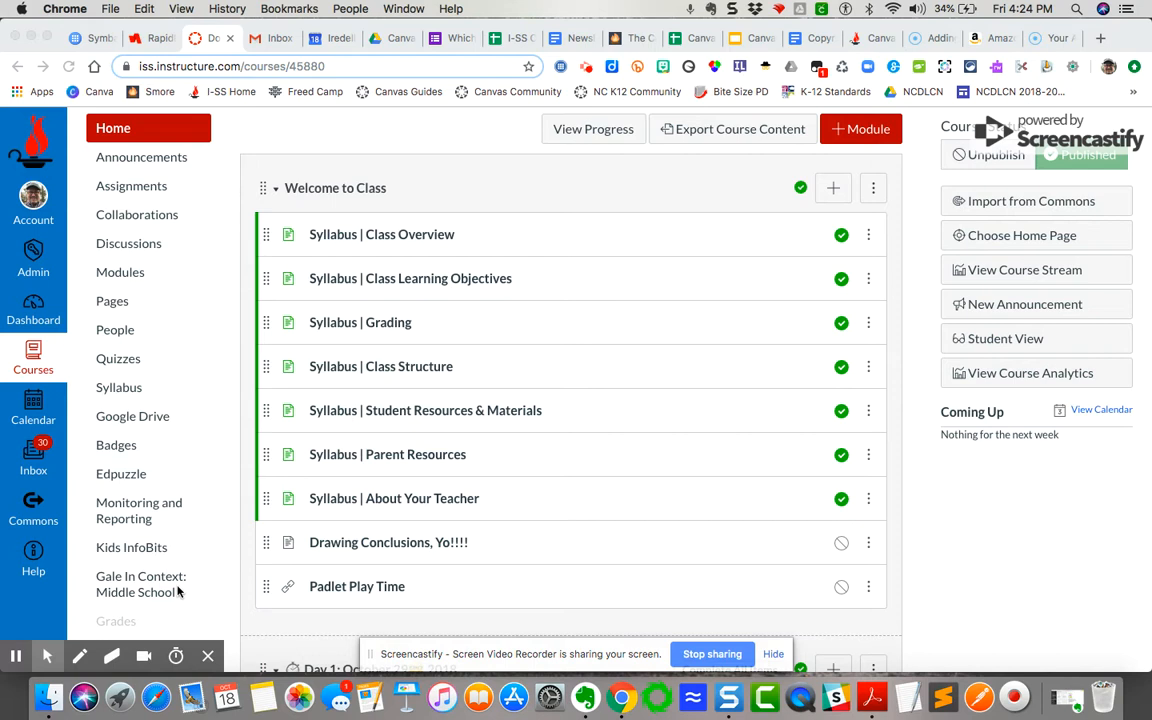
pyautogui.scroll(-3)
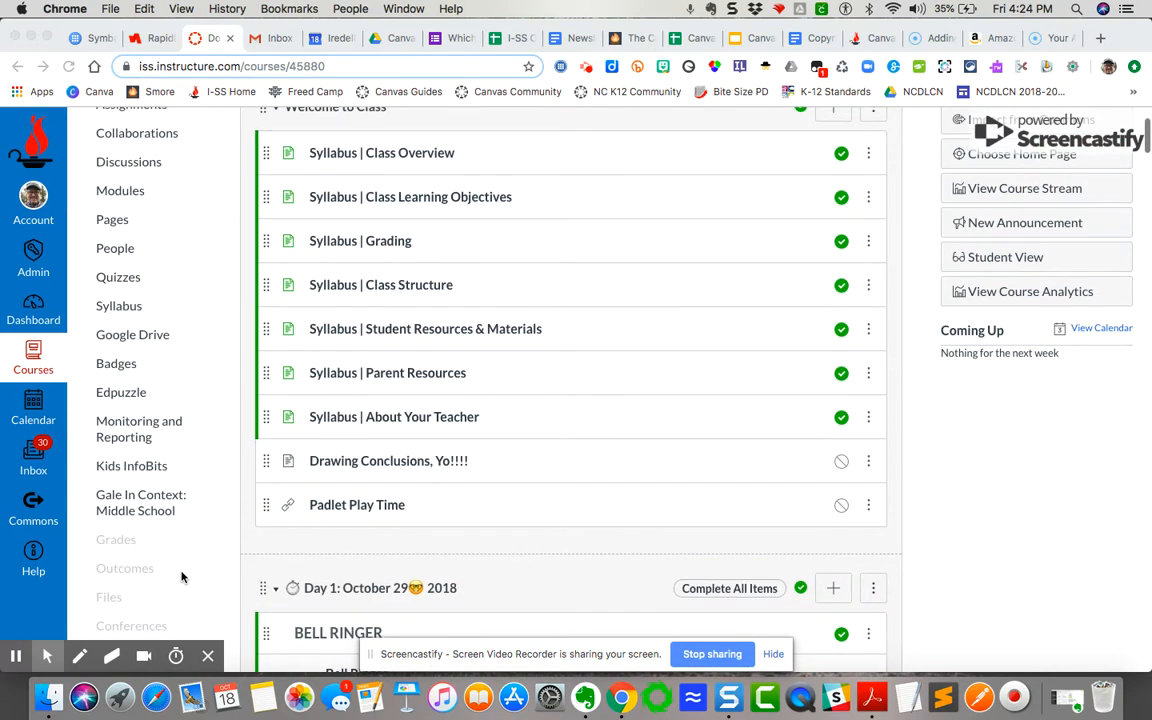
pyautogui.scroll(-3)
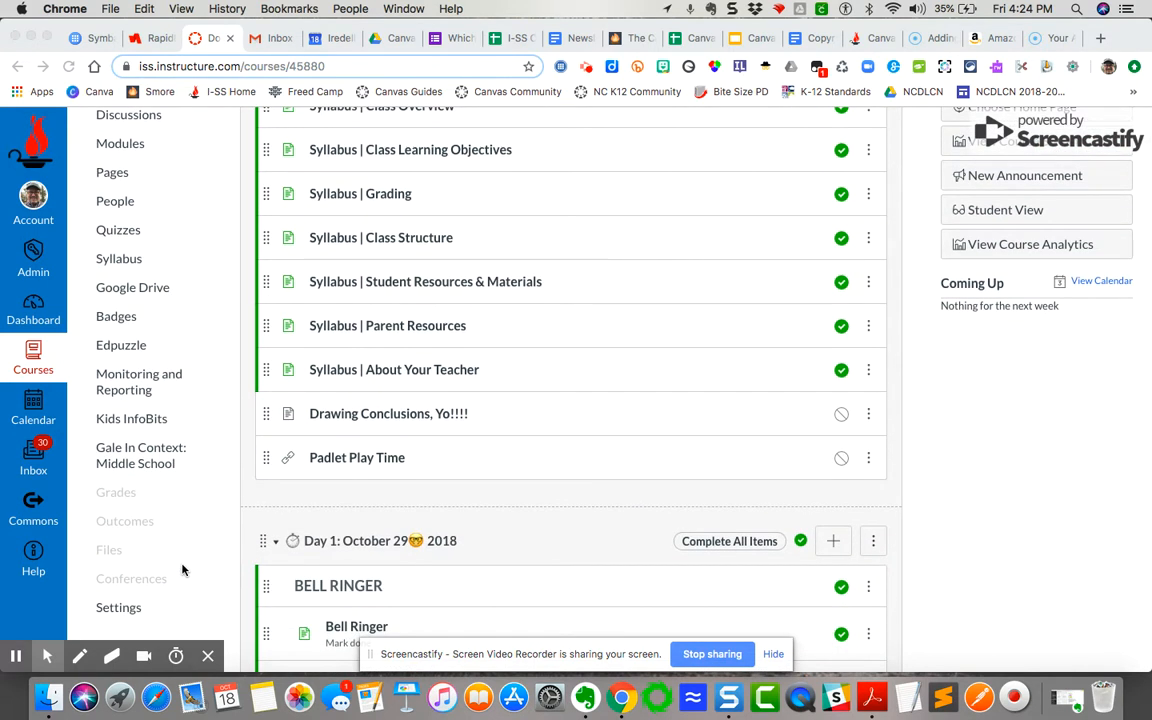
pyautogui.scroll(-3)
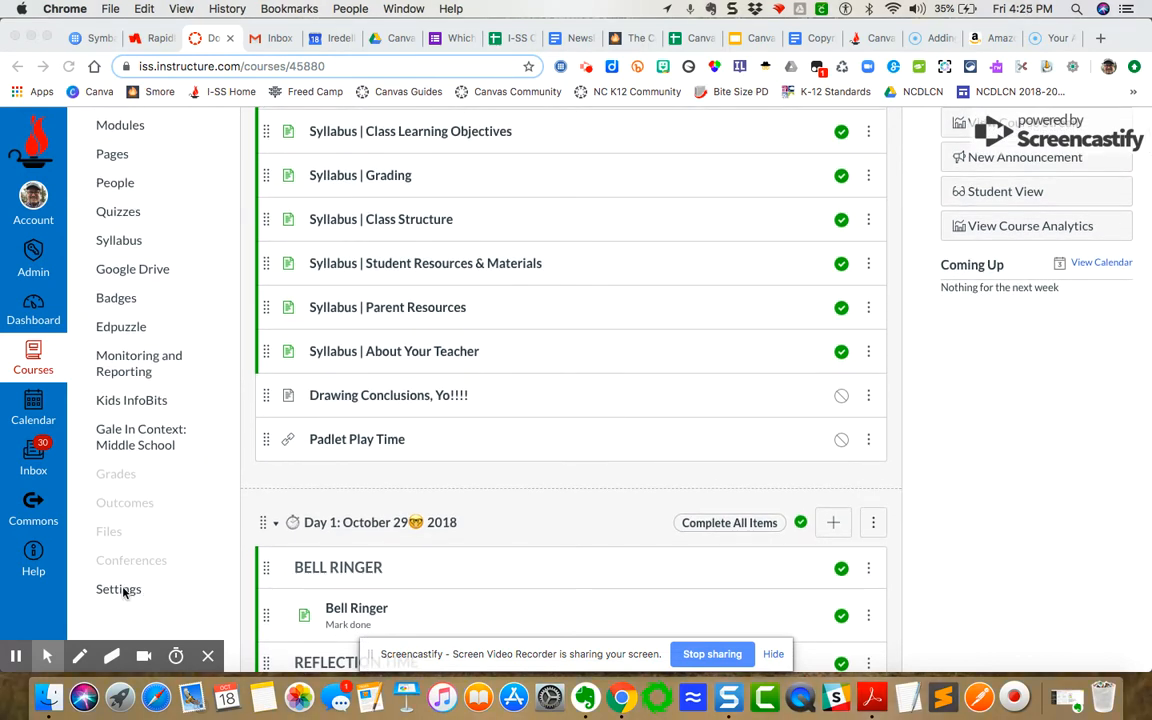
pyautogui.click(119, 589)
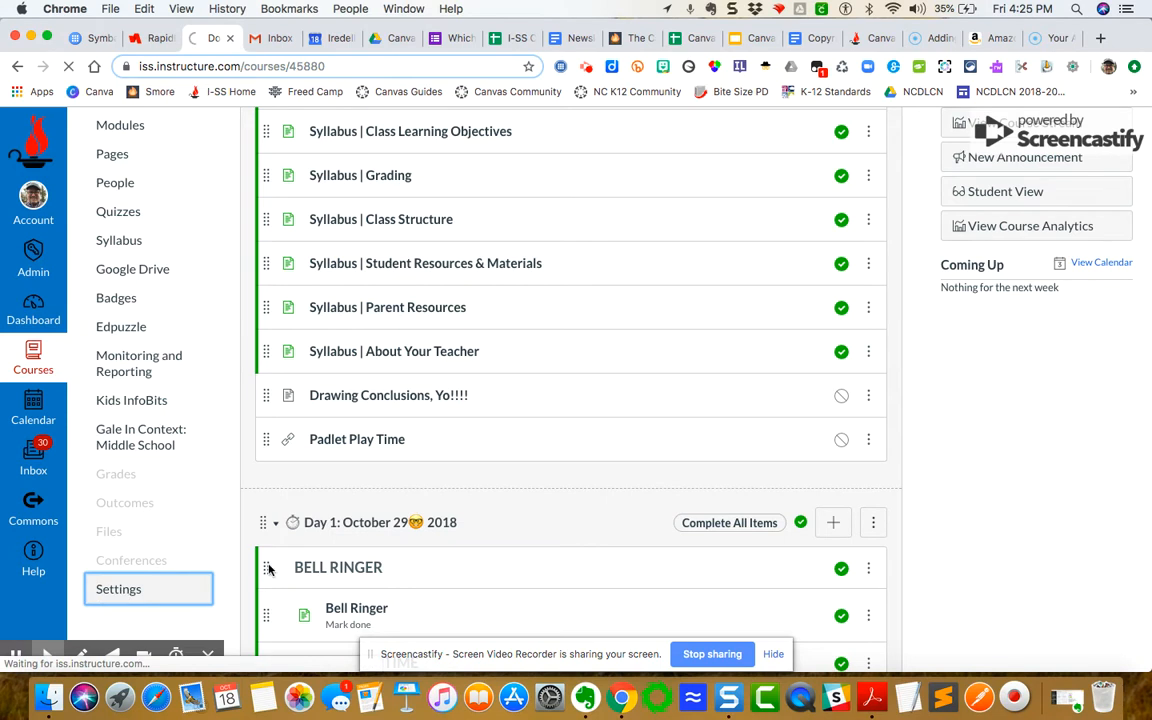
# Move Screencast-O-Matic into the visible course navigation list and save the change
pyautogui.click(118, 589)
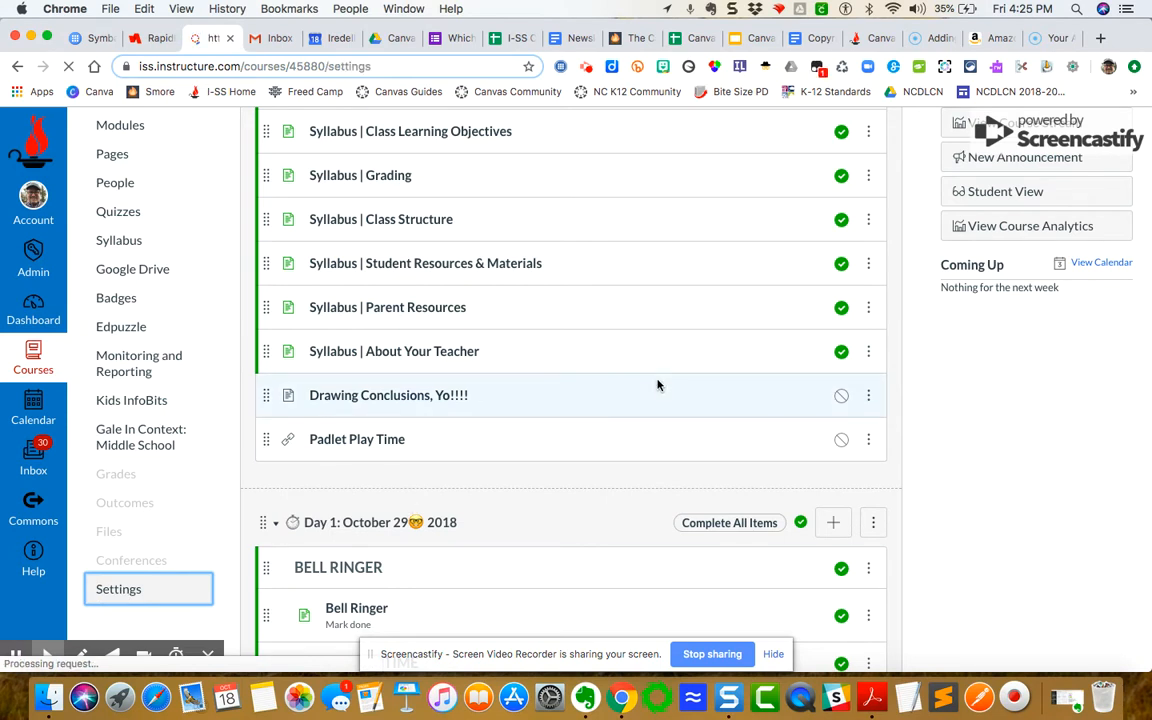
pyautogui.click(148, 588)
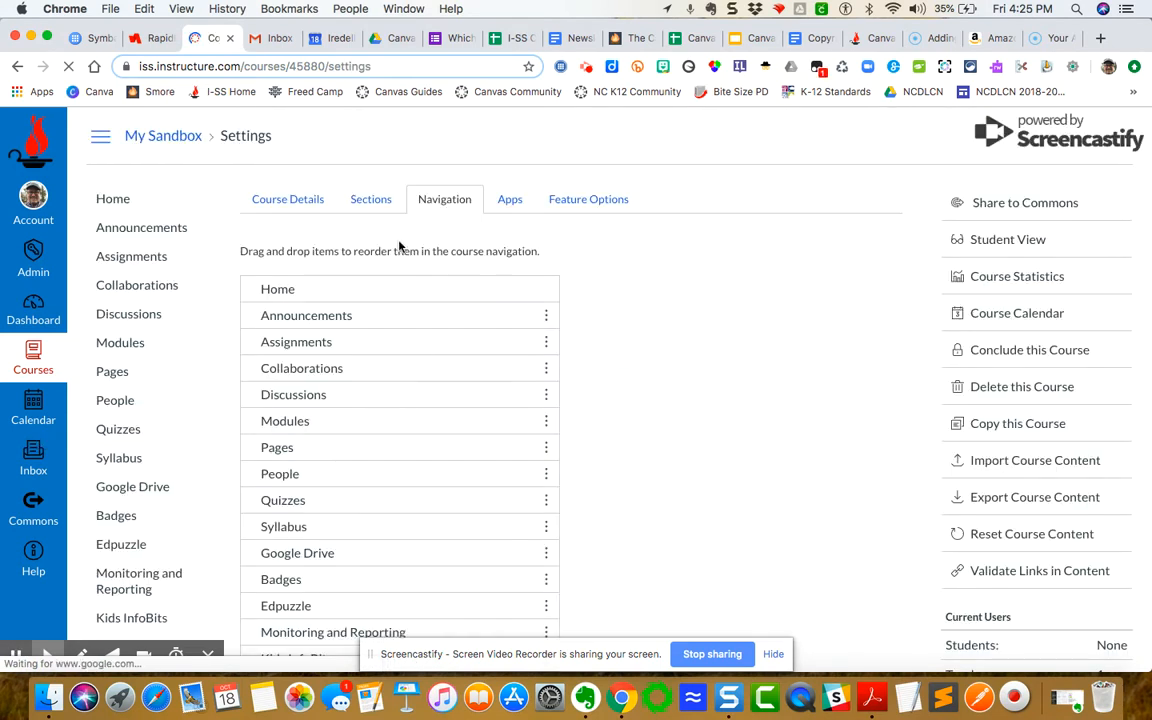
pyautogui.scroll(-3)
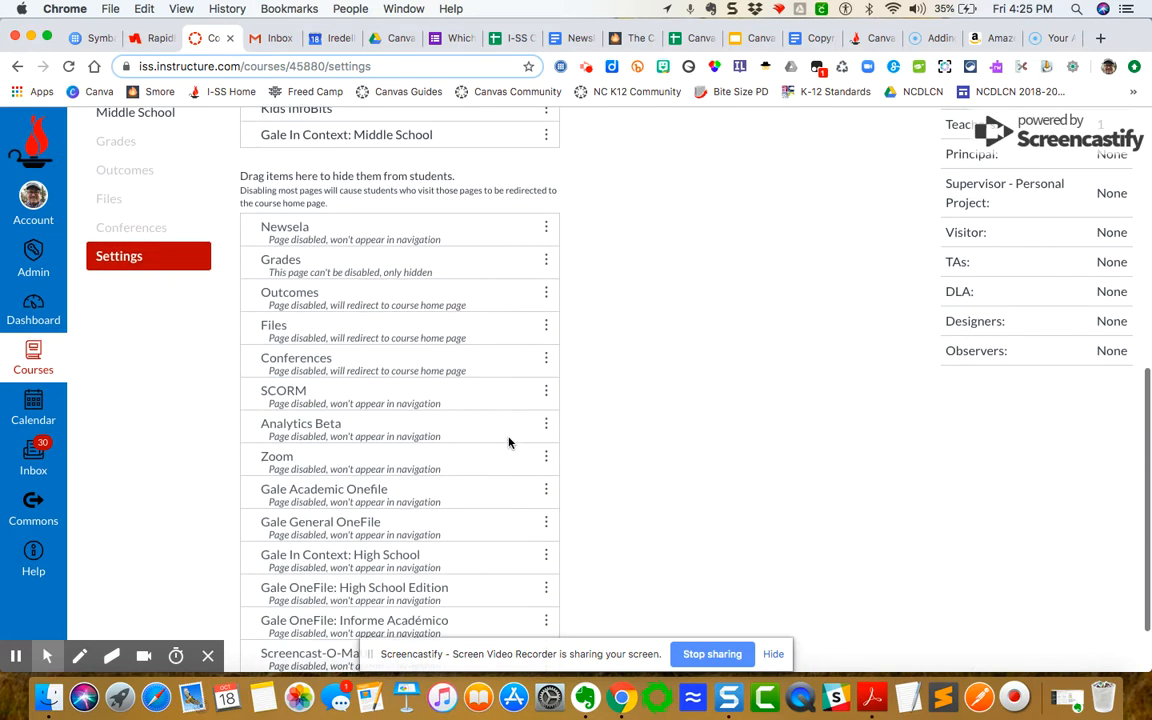
pyautogui.scroll(-3)
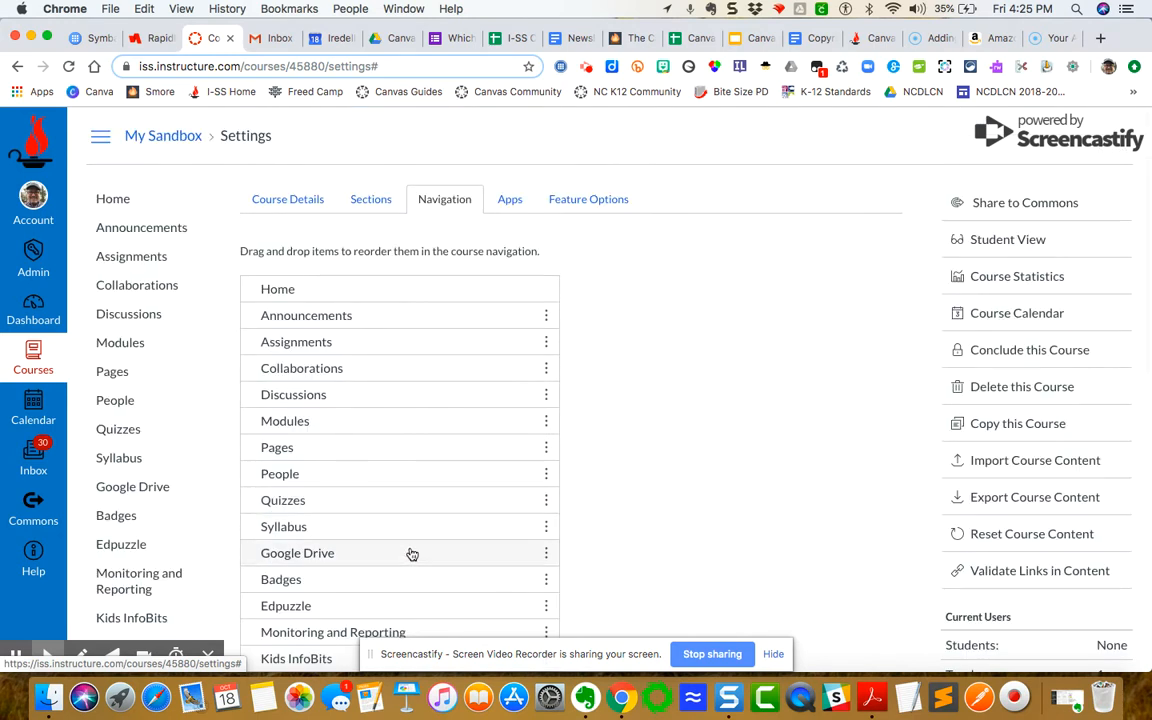
pyautogui.scroll(-3)
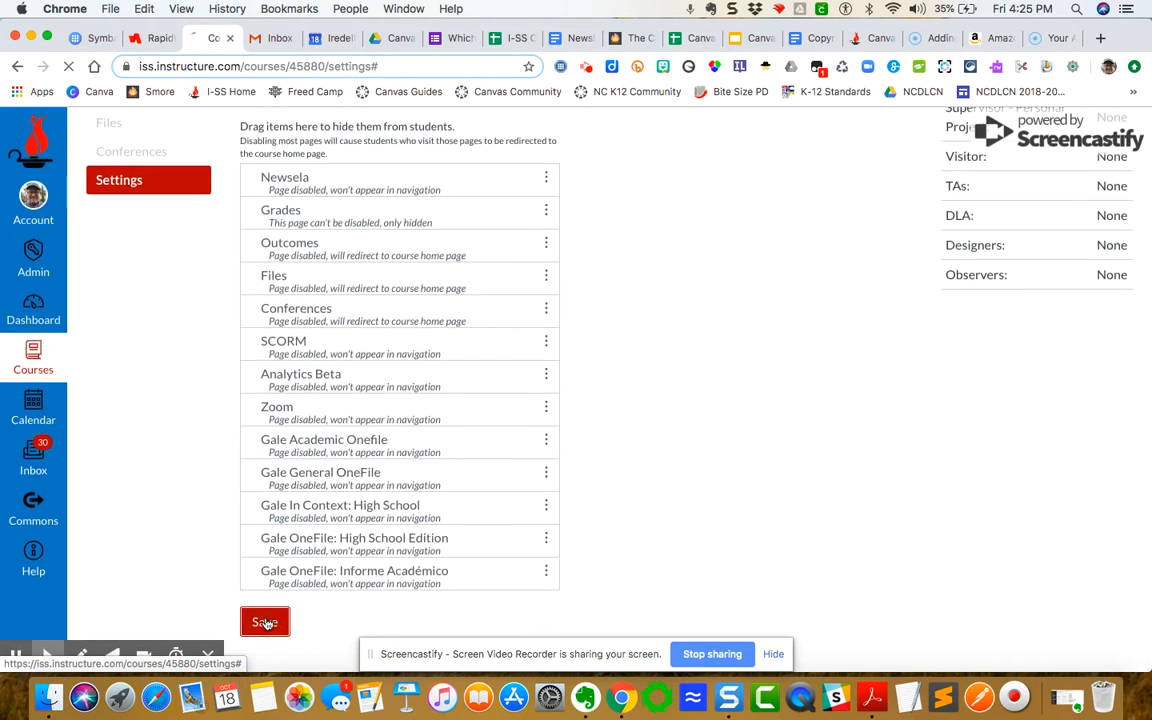
pyautogui.click(264, 621)
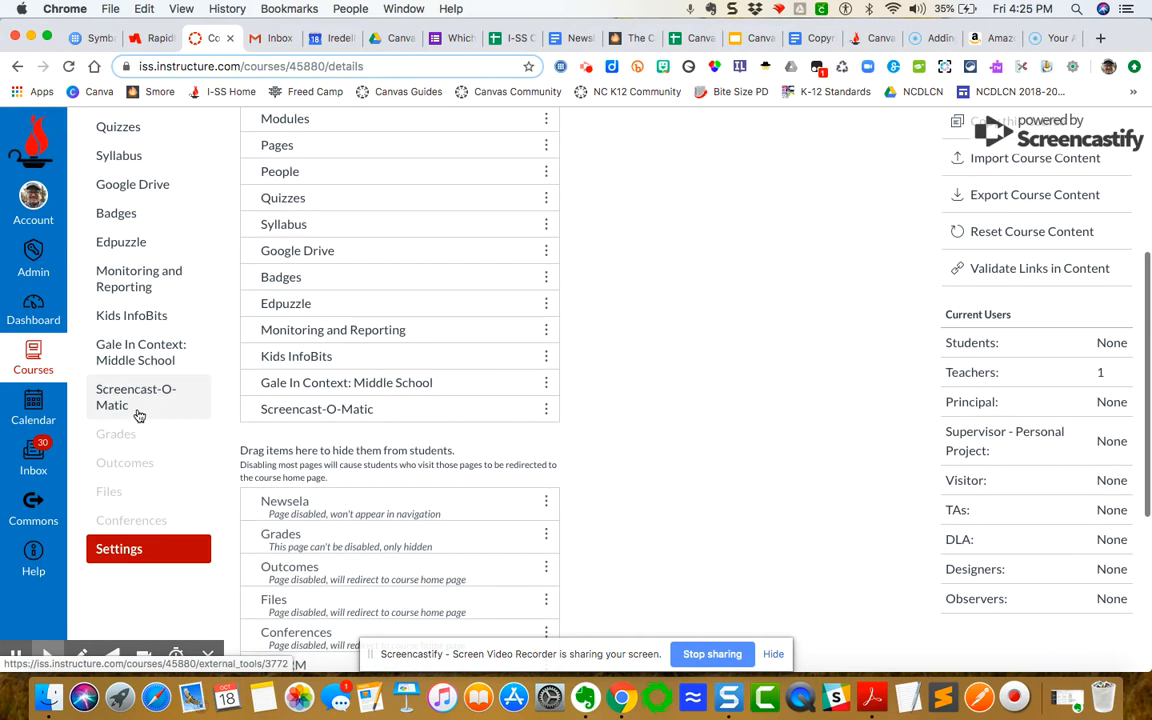
pyautogui.moveTo(138, 414)
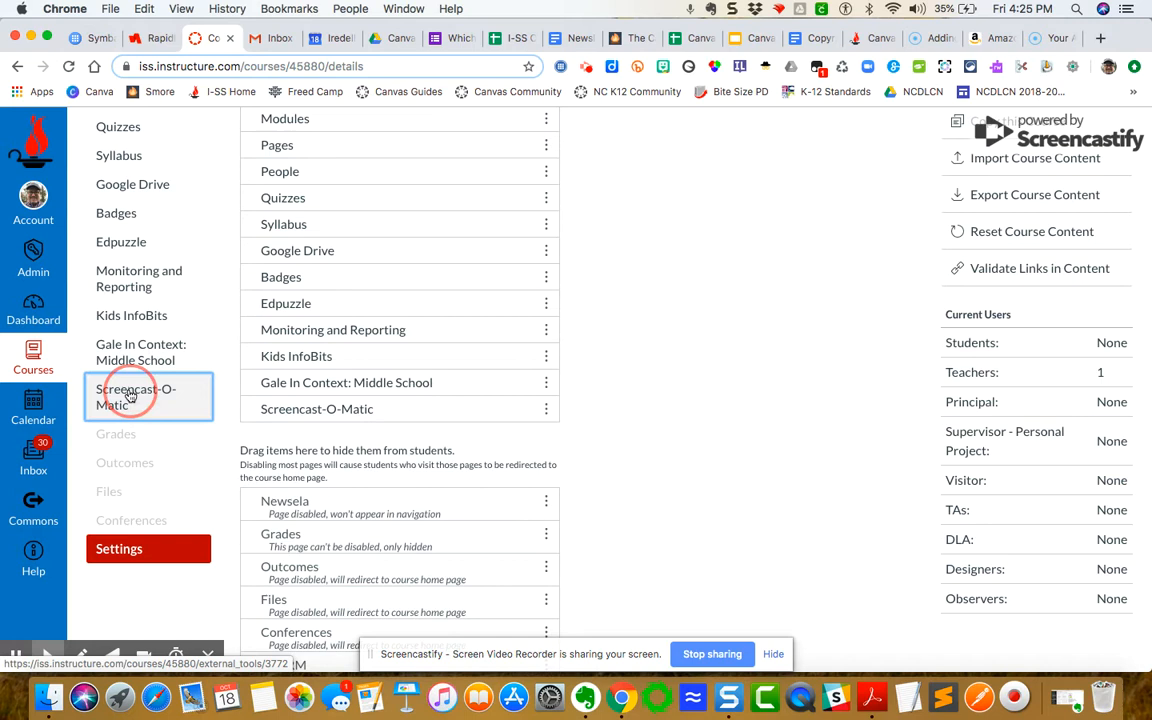
# Launch the Screencast-O-Matic tool from the course menu
pyautogui.click(134, 398)
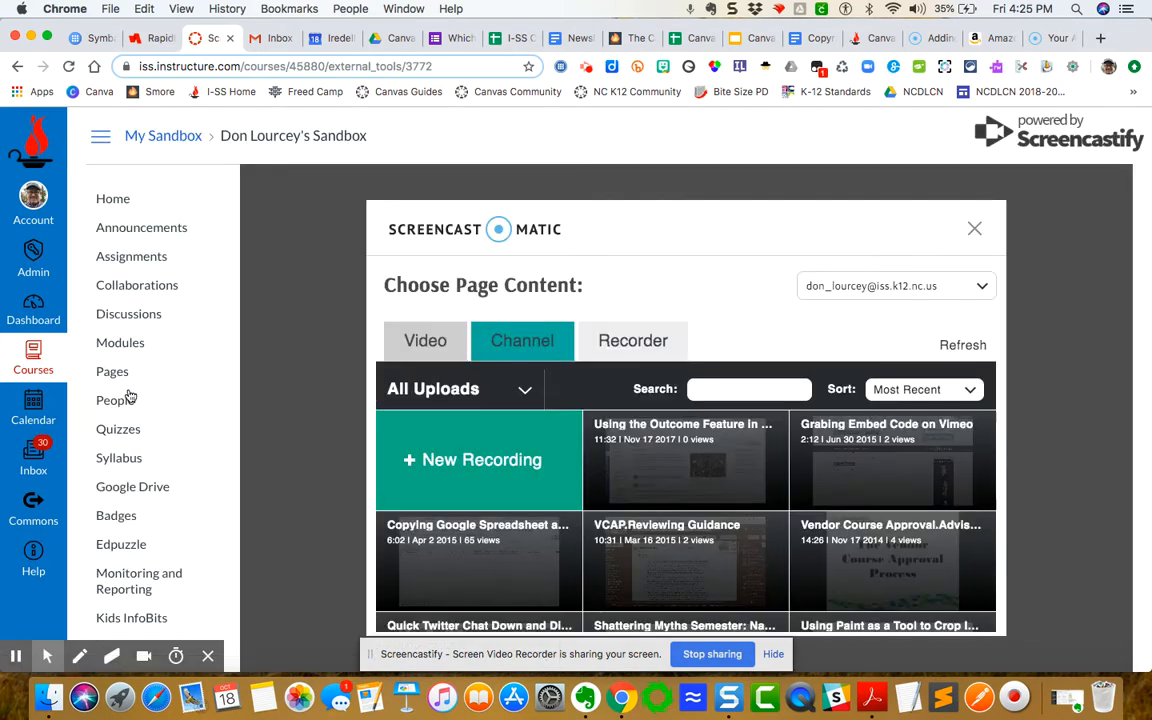
pyautogui.moveTo(345, 372)
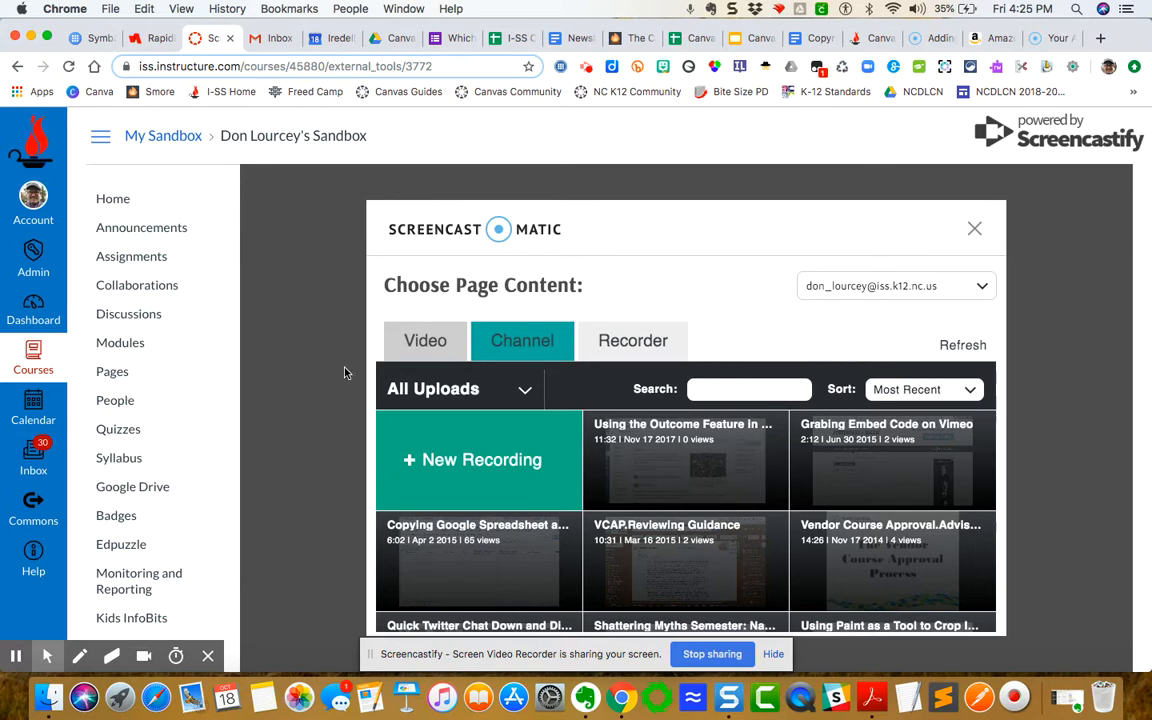
pyautogui.moveTo(275, 517)
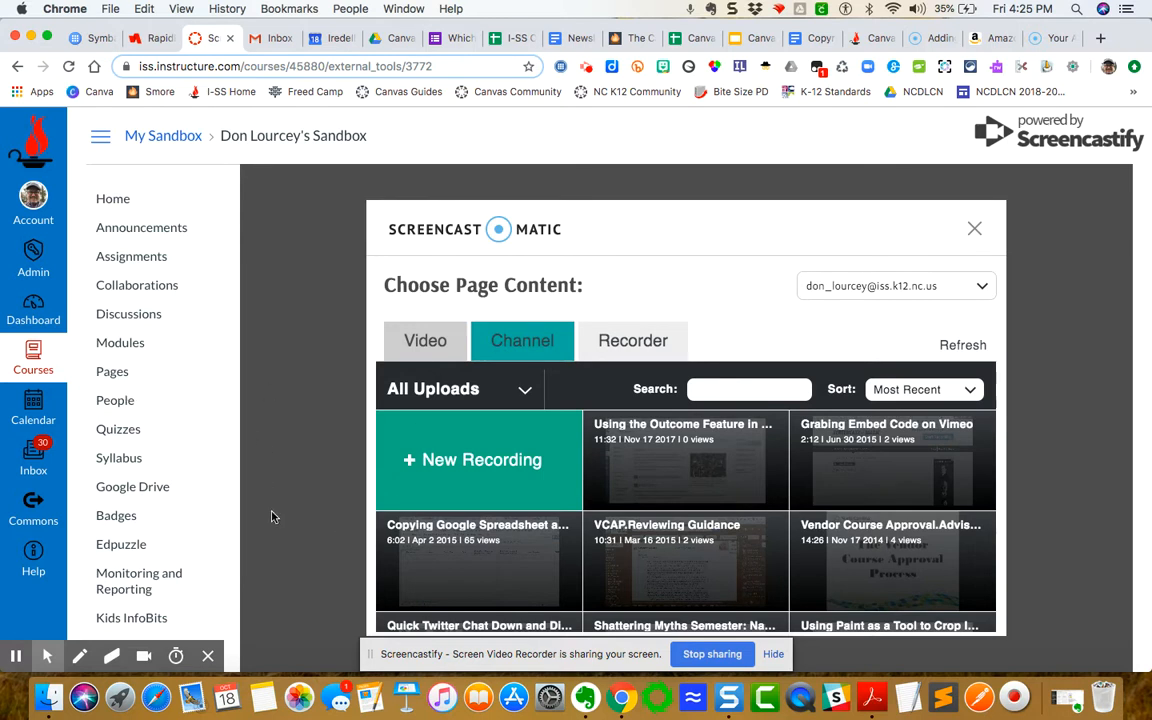
pyautogui.moveTo(502, 462)
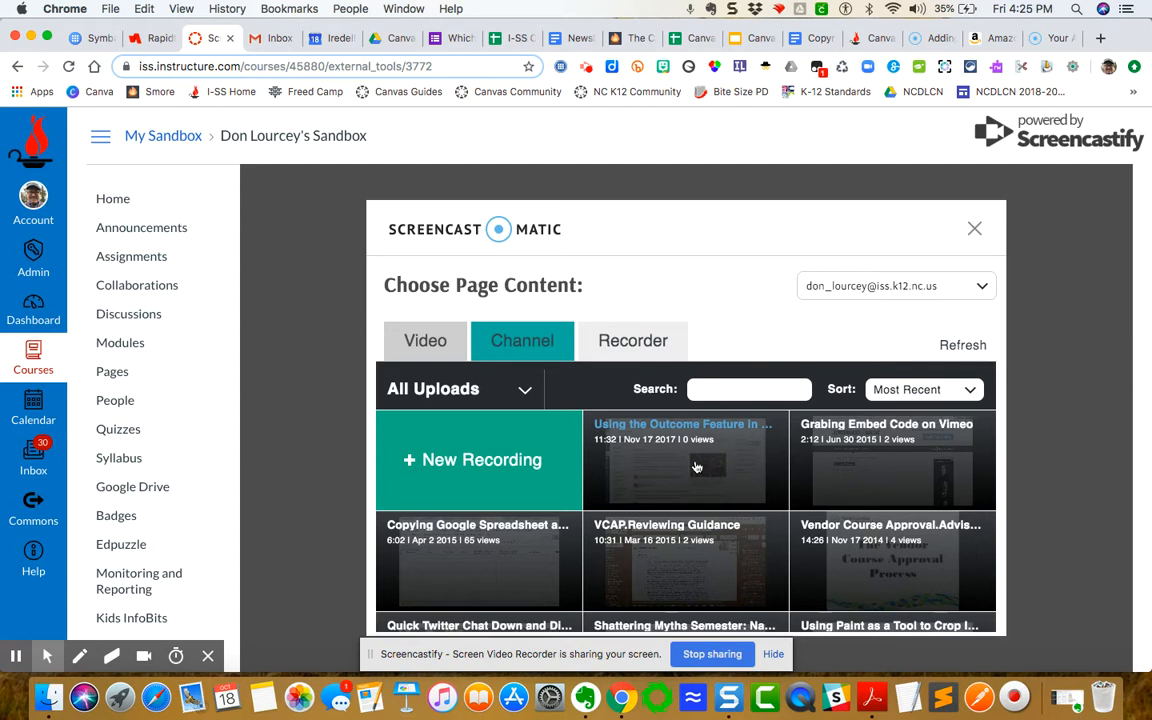
pyautogui.moveTo(685, 467)
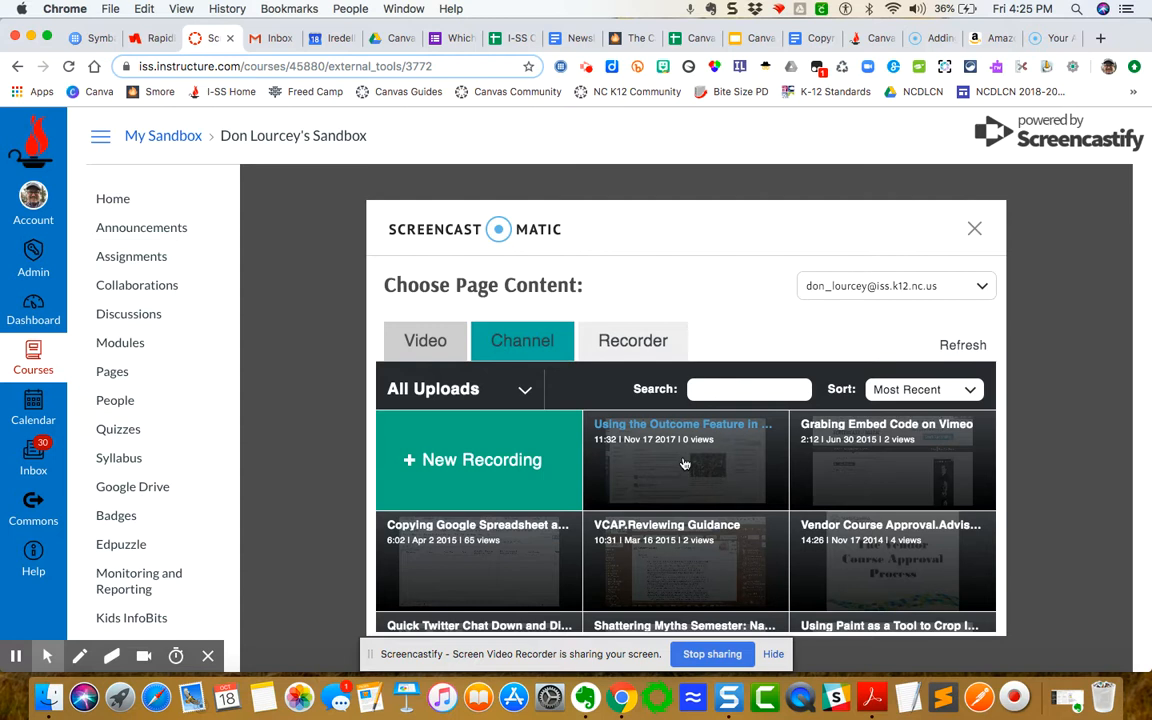
pyautogui.moveTo(691, 460)
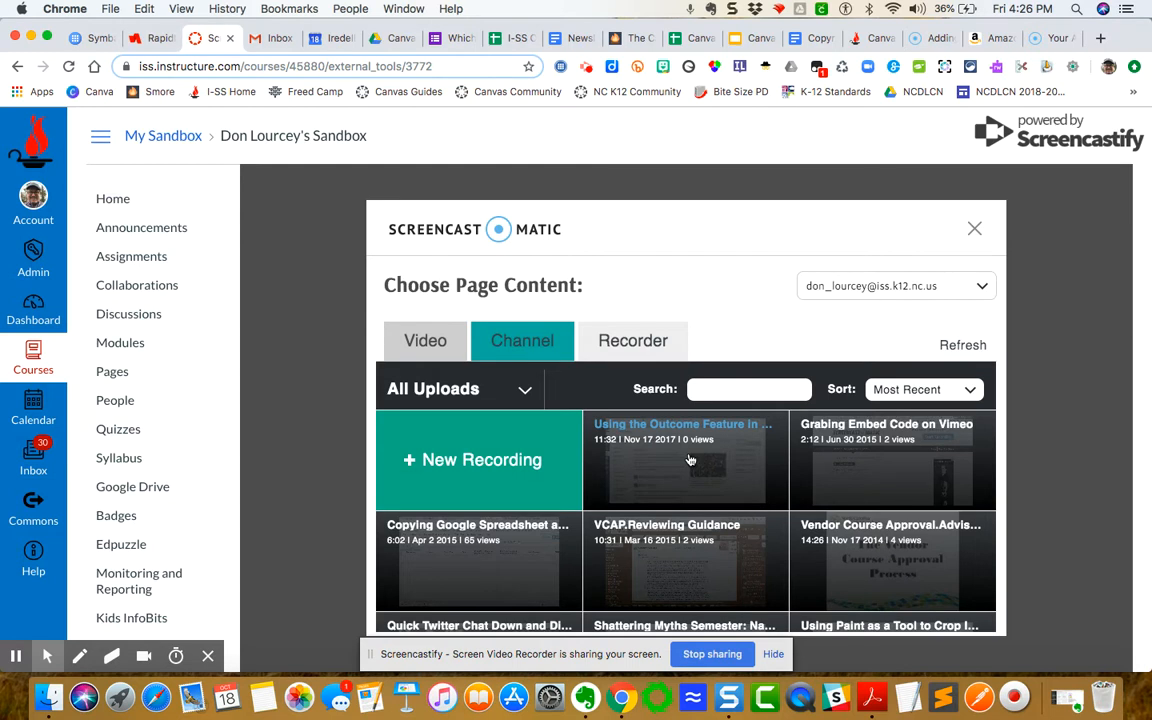
pyautogui.moveTo(432, 446)
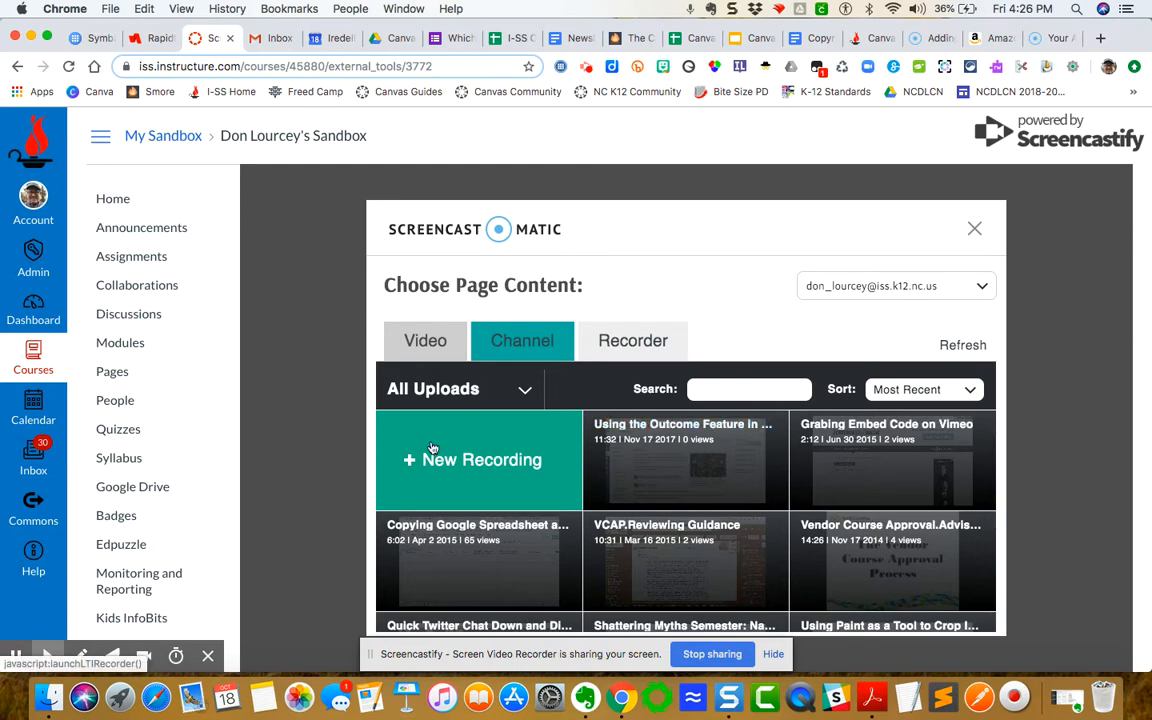
pyautogui.moveTo(507, 462)
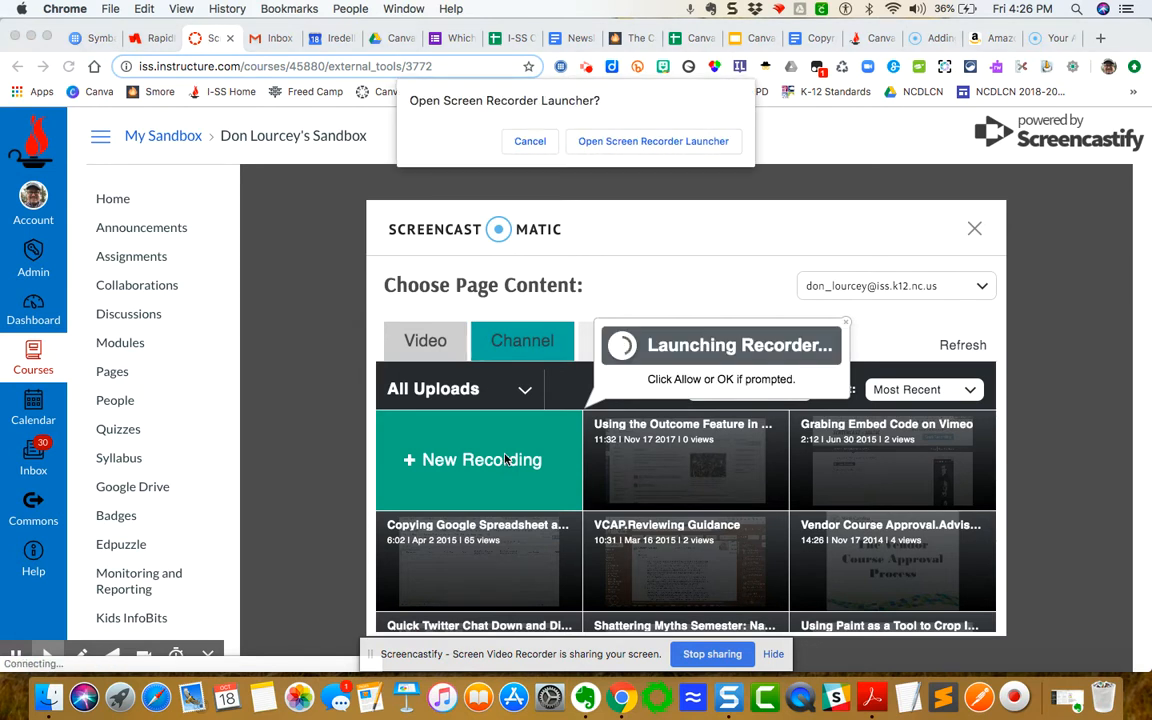
pyautogui.moveTo(661, 141)
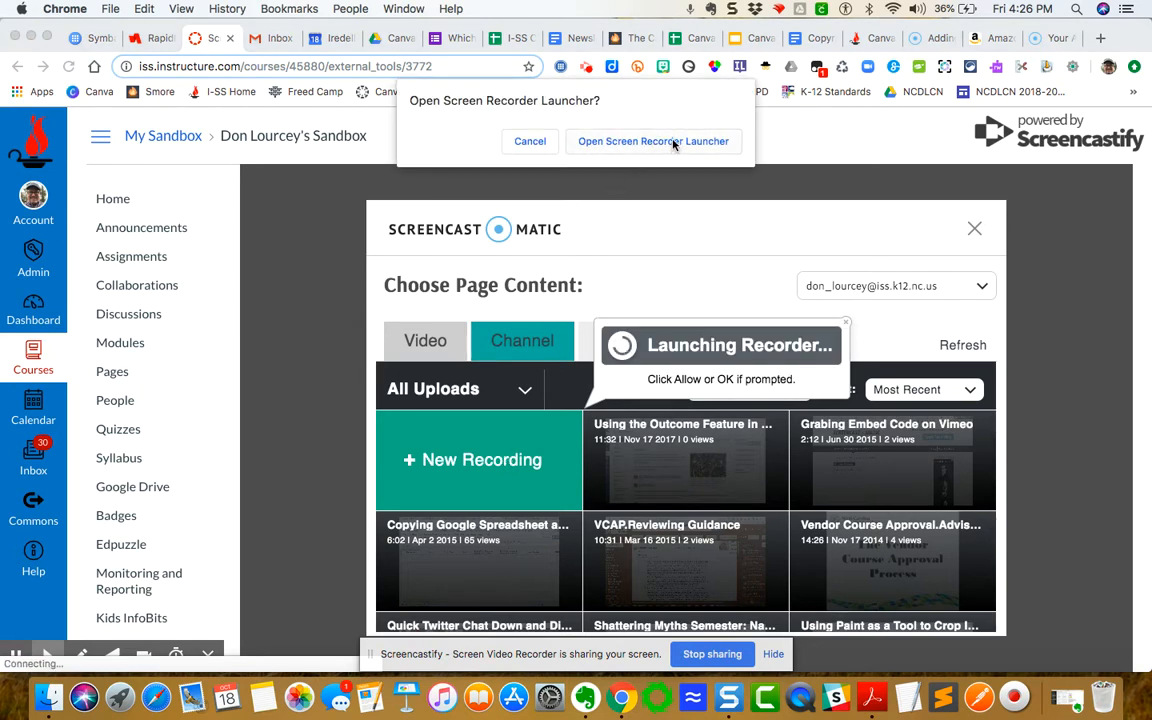
# Approve the browser prompt to open the Screen Recorder Launcher
pyautogui.click(652, 141)
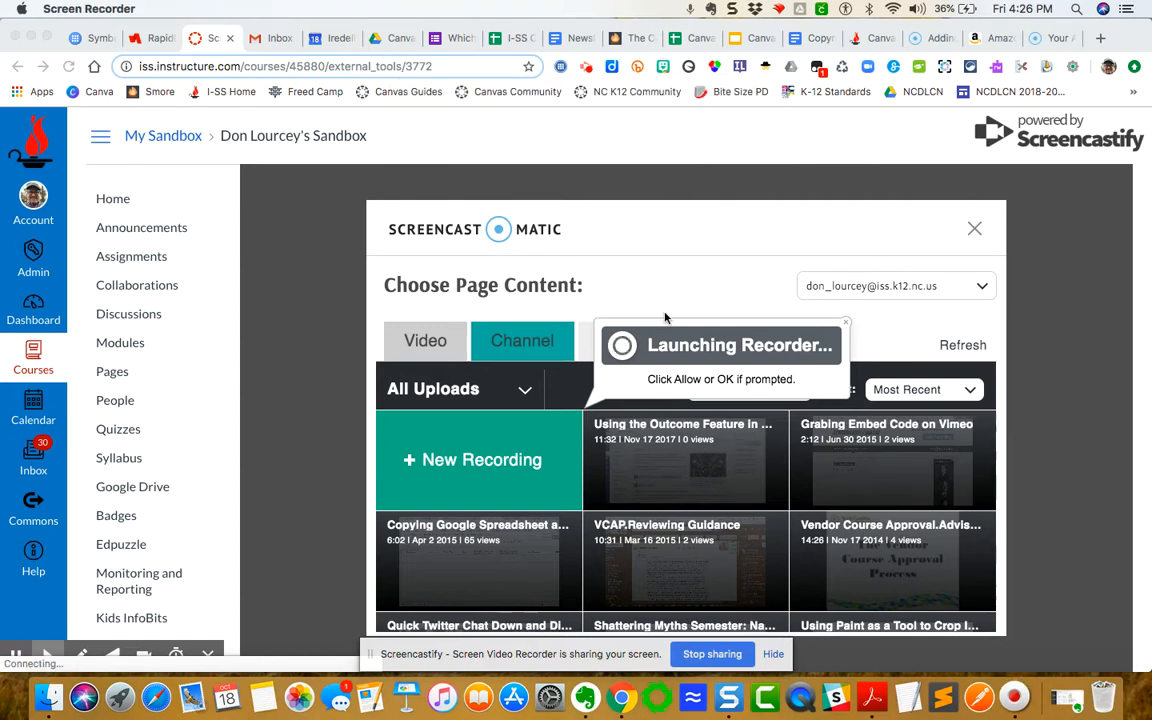
pyautogui.moveTo(662, 172)
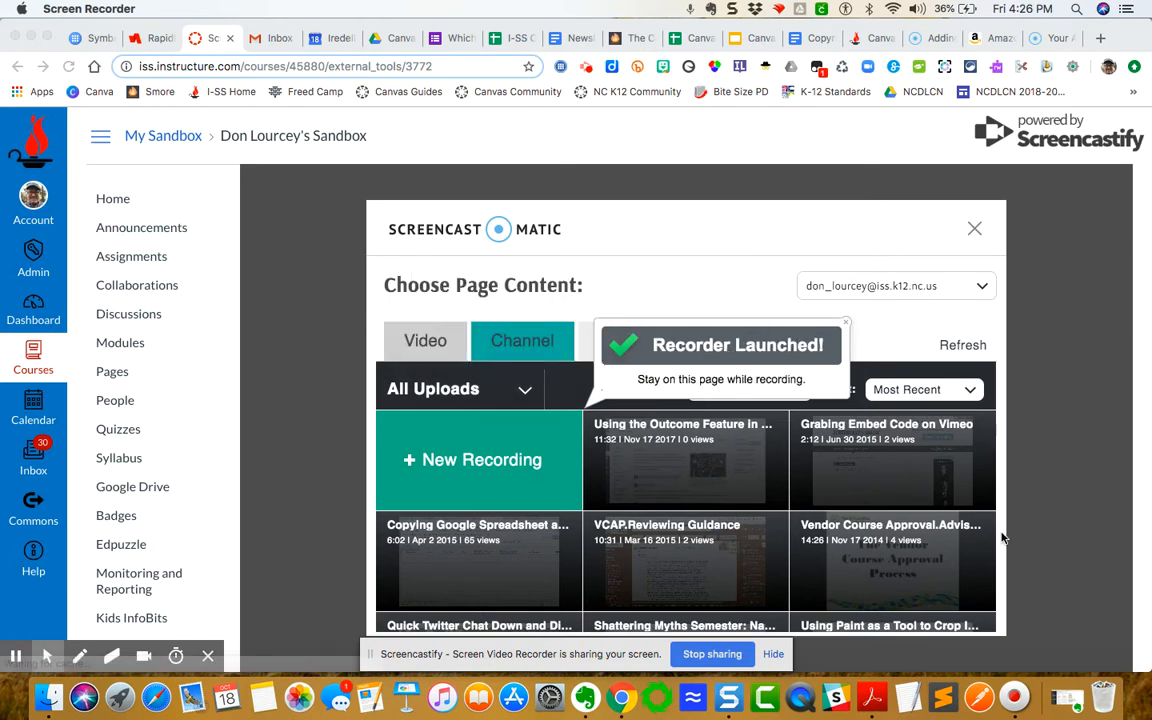
pyautogui.moveTo(965, 692)
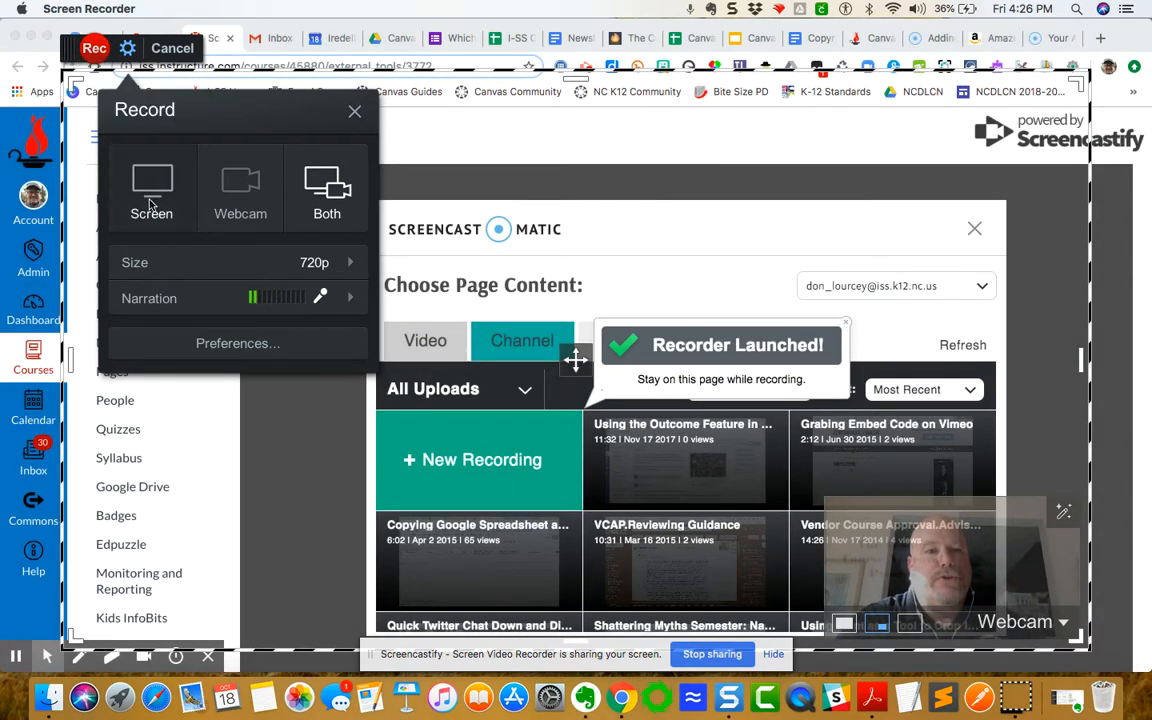
pyautogui.moveTo(240, 195)
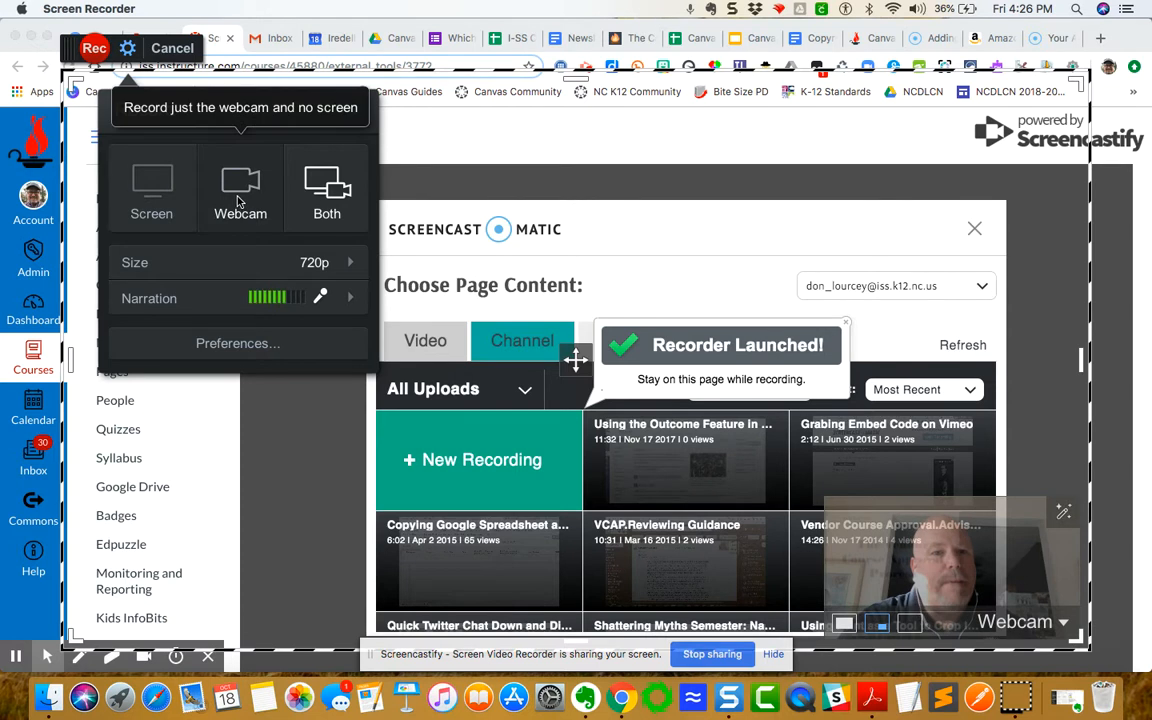
pyautogui.moveTo(331, 189)
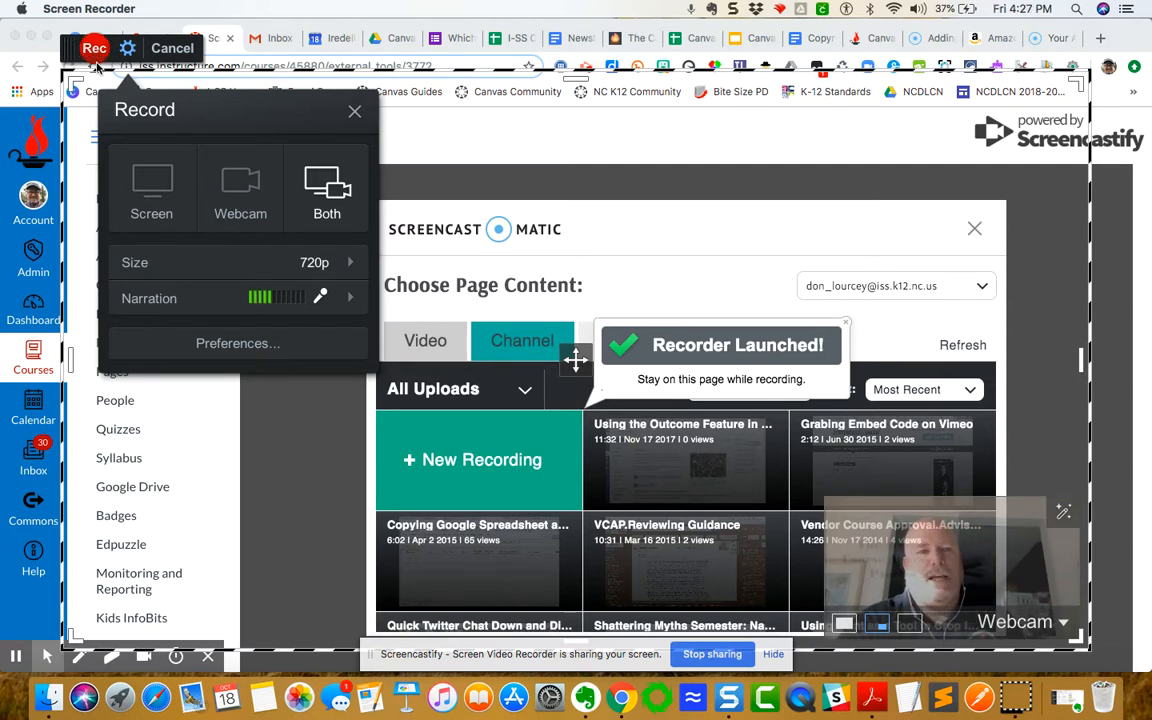
# Start the screen and webcam recording, then close the page content chooser
pyautogui.click(92, 48)
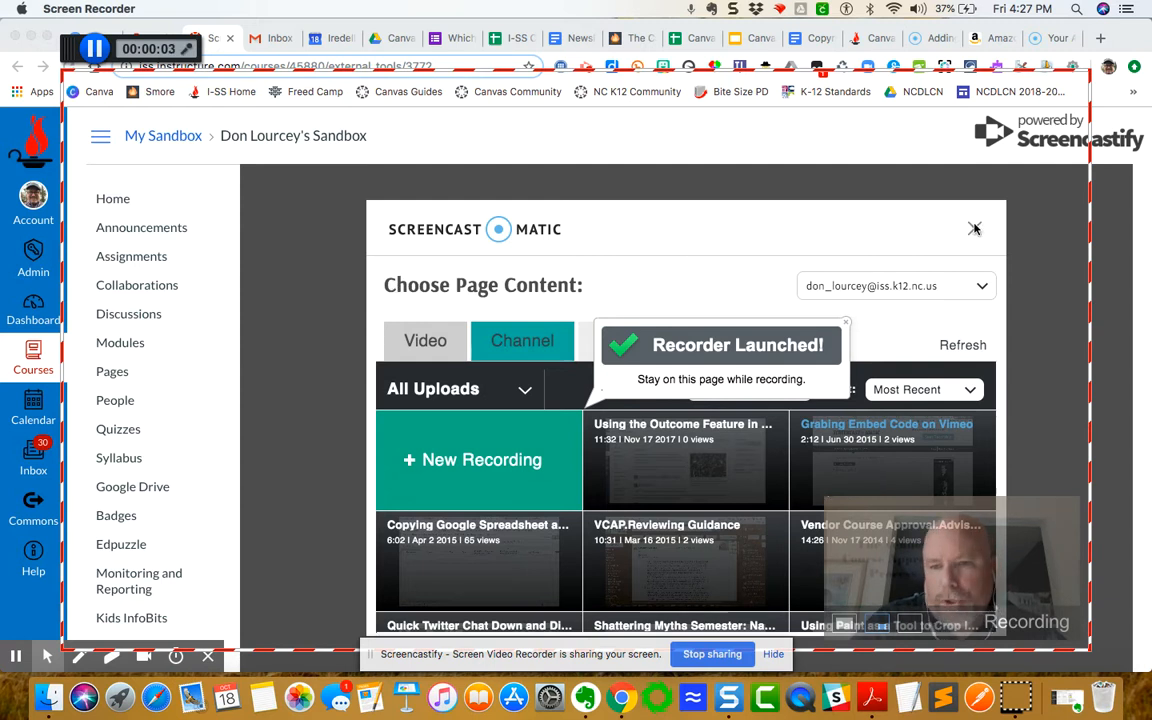
pyautogui.click(975, 229)
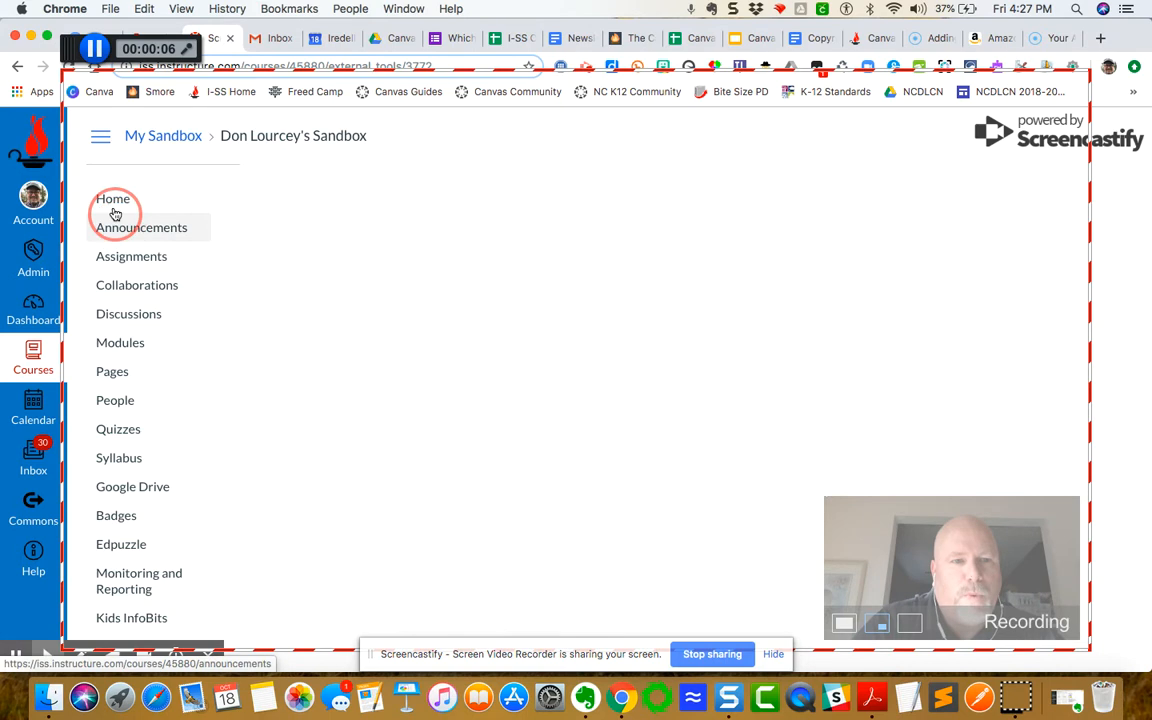
pyautogui.moveTo(170, 355)
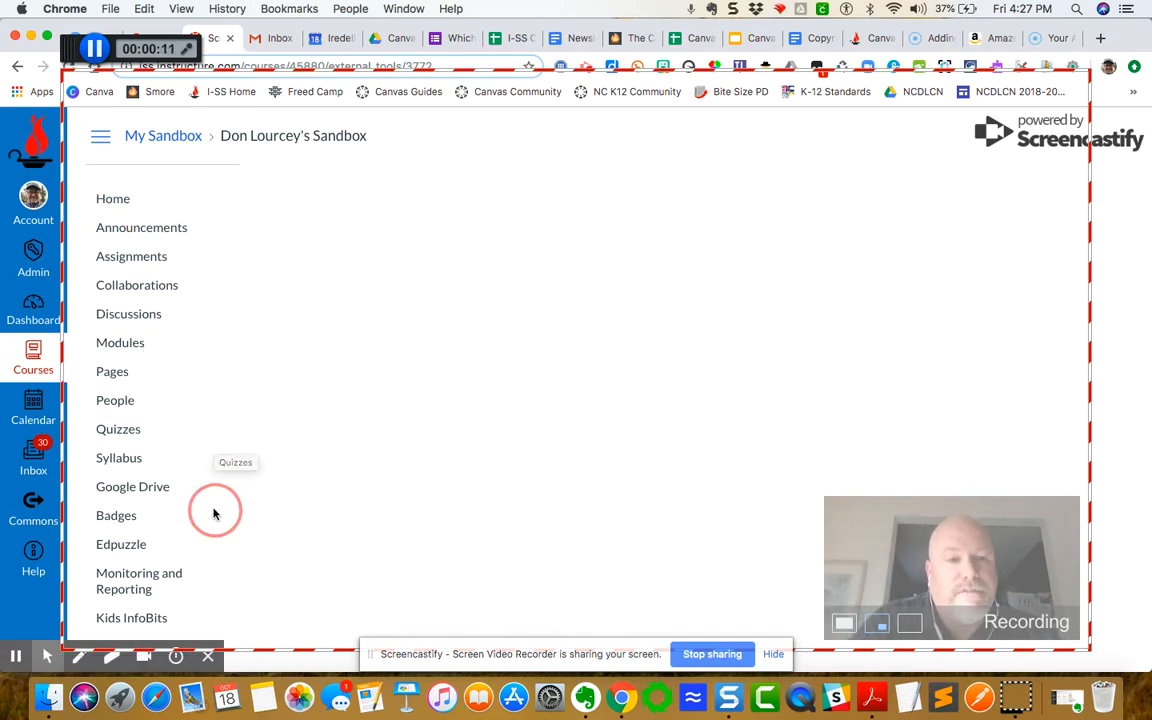
# Go to the course Pages area and show the full list of pages
pyautogui.scroll(-3)
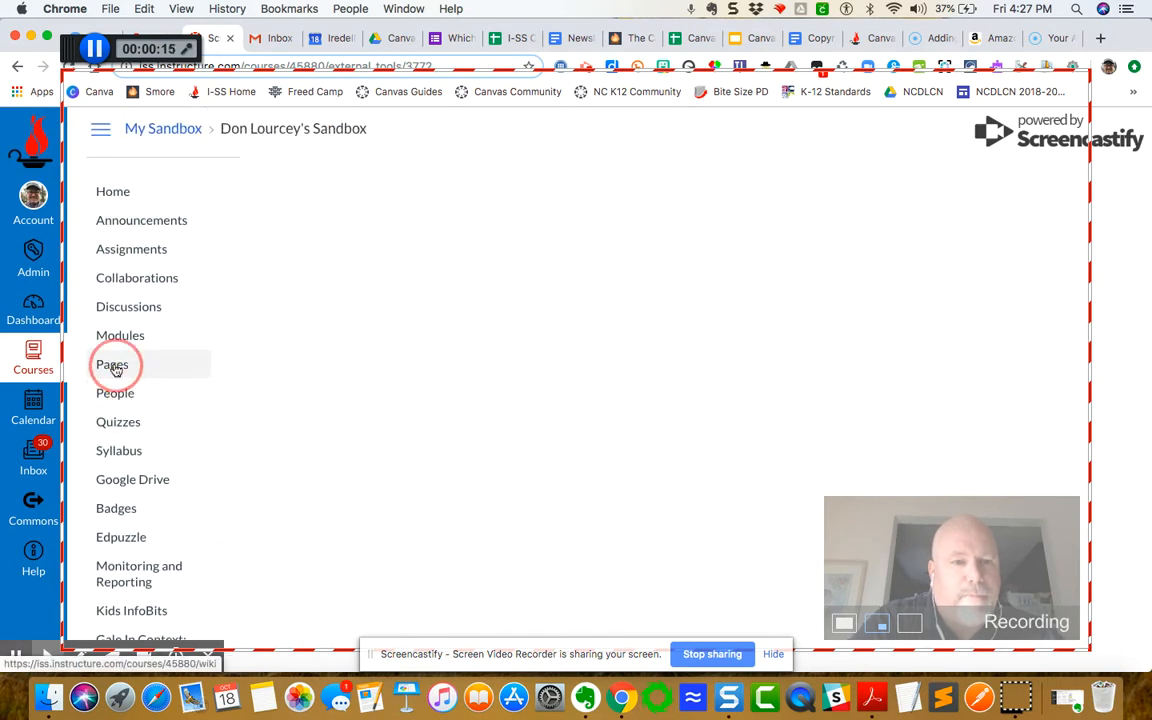
pyautogui.click(112, 364)
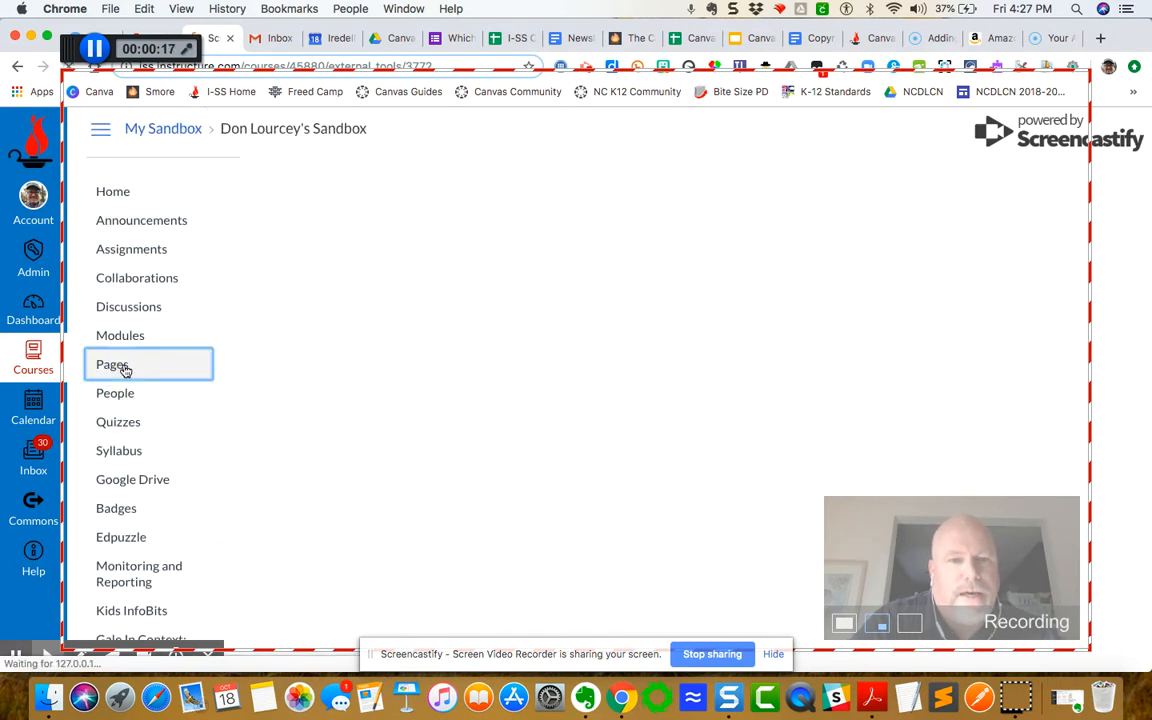
pyautogui.click(112, 364)
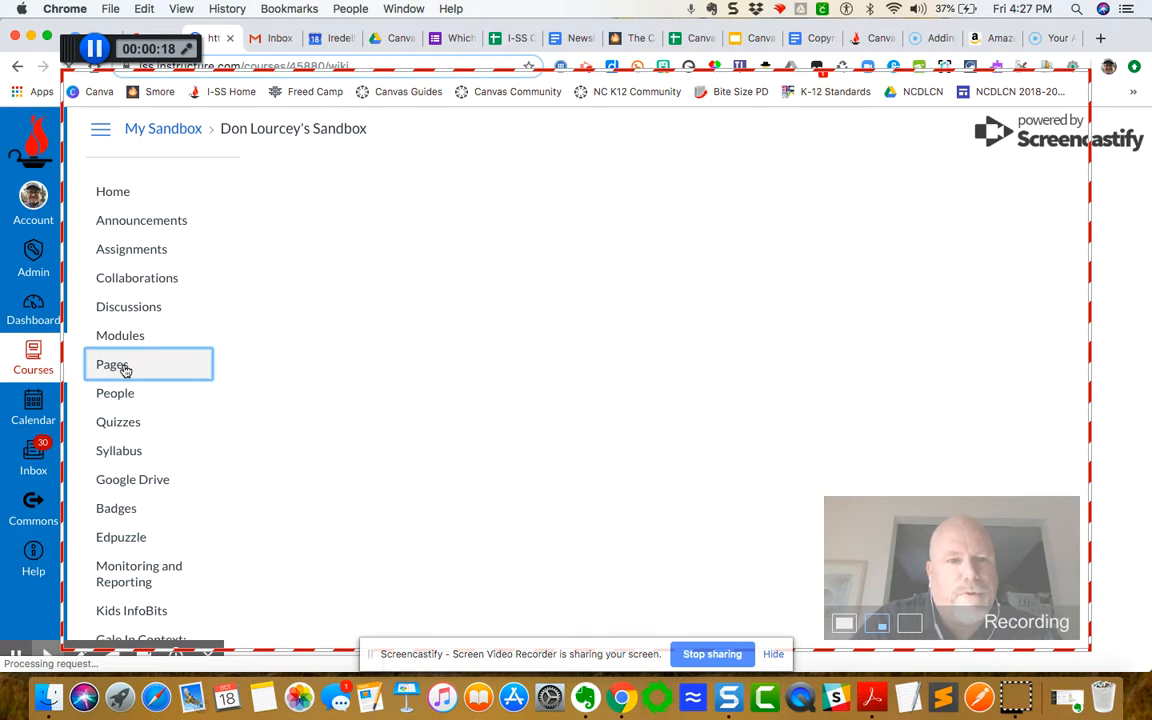
pyautogui.click(112, 364)
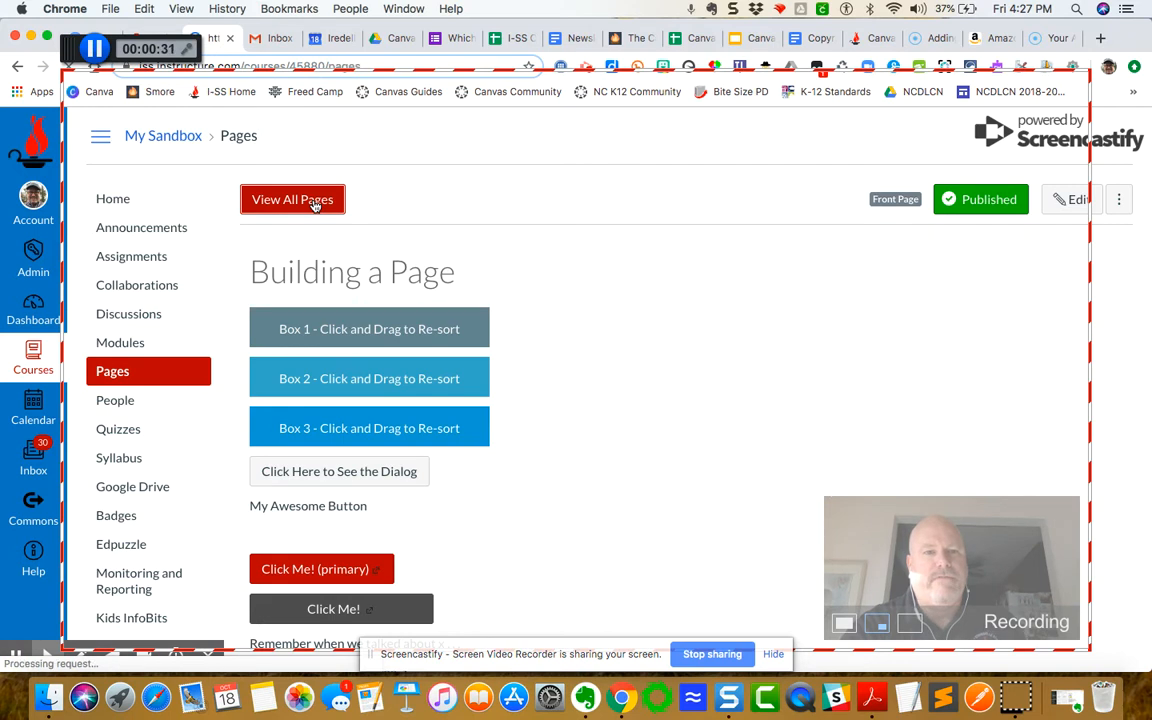
pyautogui.click(292, 199)
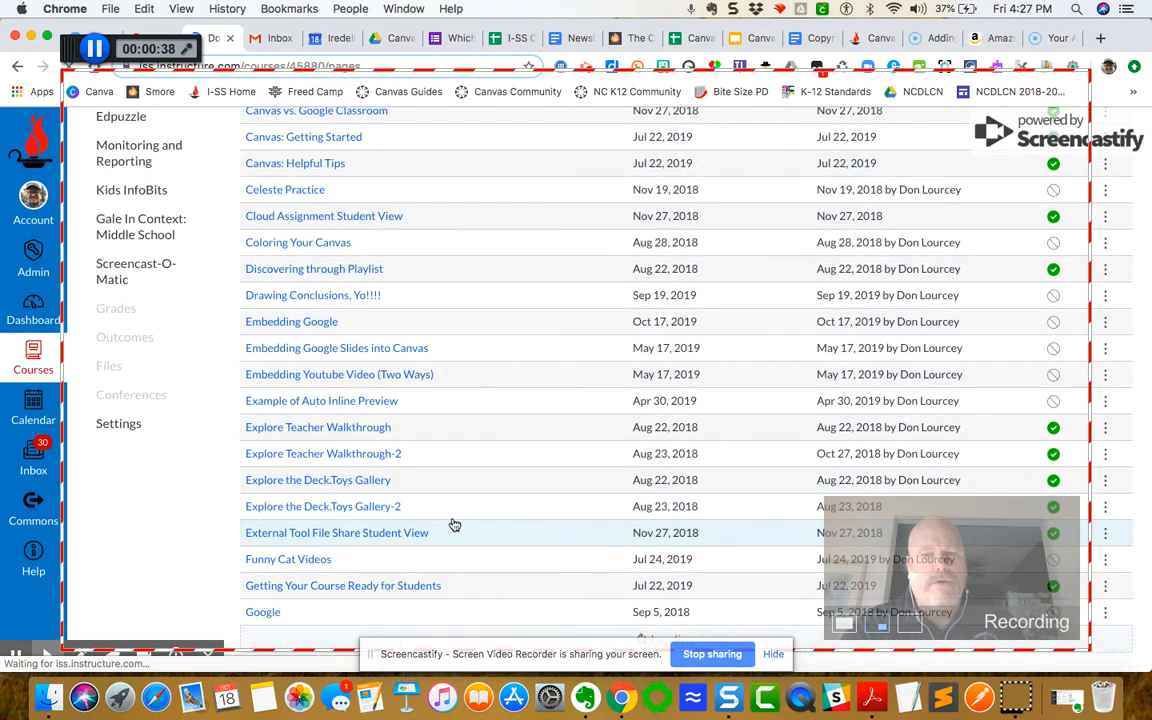
# Put the Screencast-o-Matic Practice page into edit mode and finish the recording
pyautogui.scroll(-3)
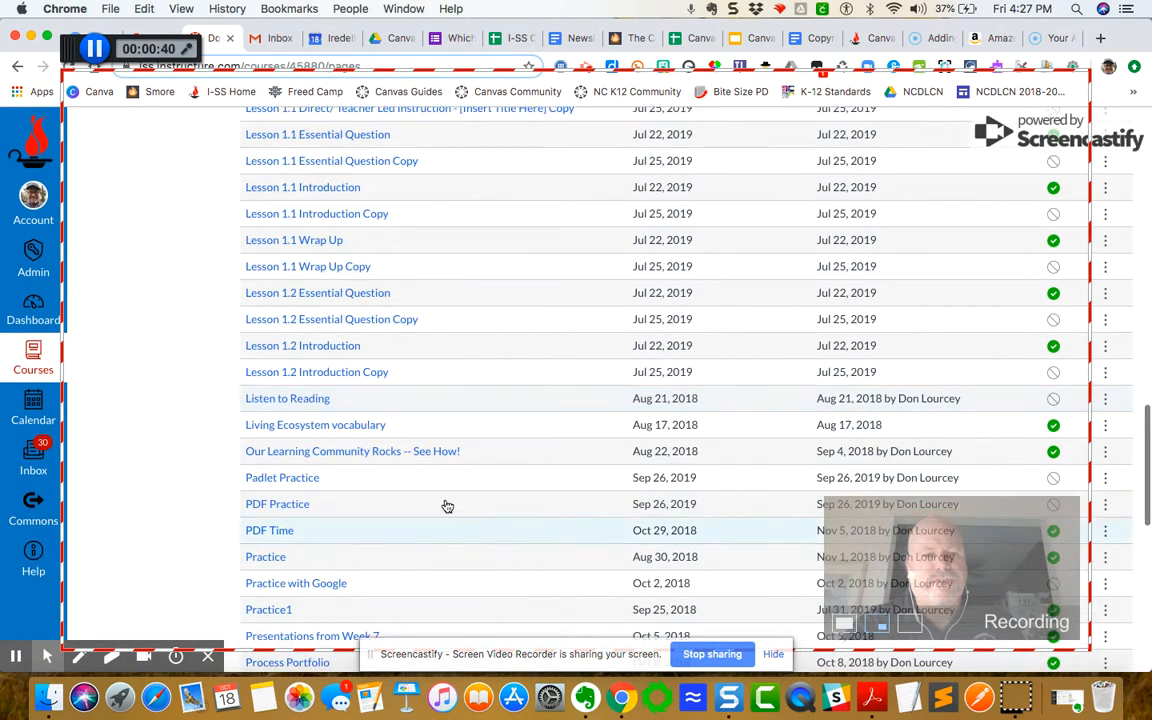
pyautogui.scroll(-3)
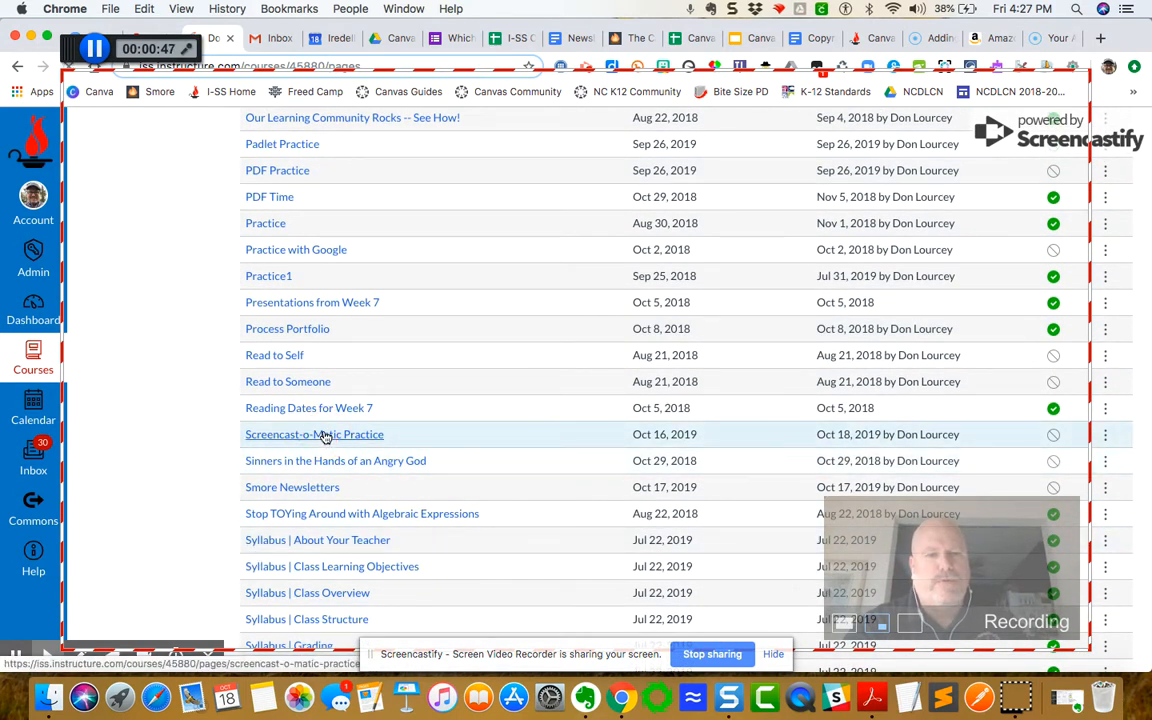
pyautogui.click(314, 434)
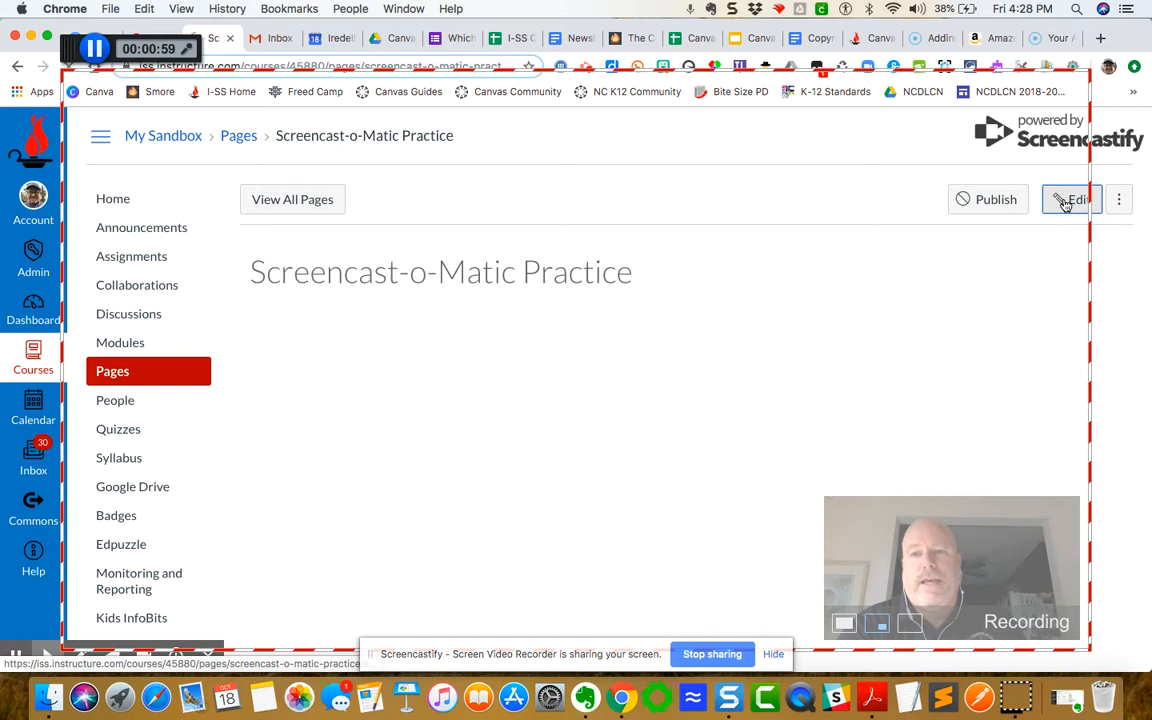
pyautogui.click(1074, 199)
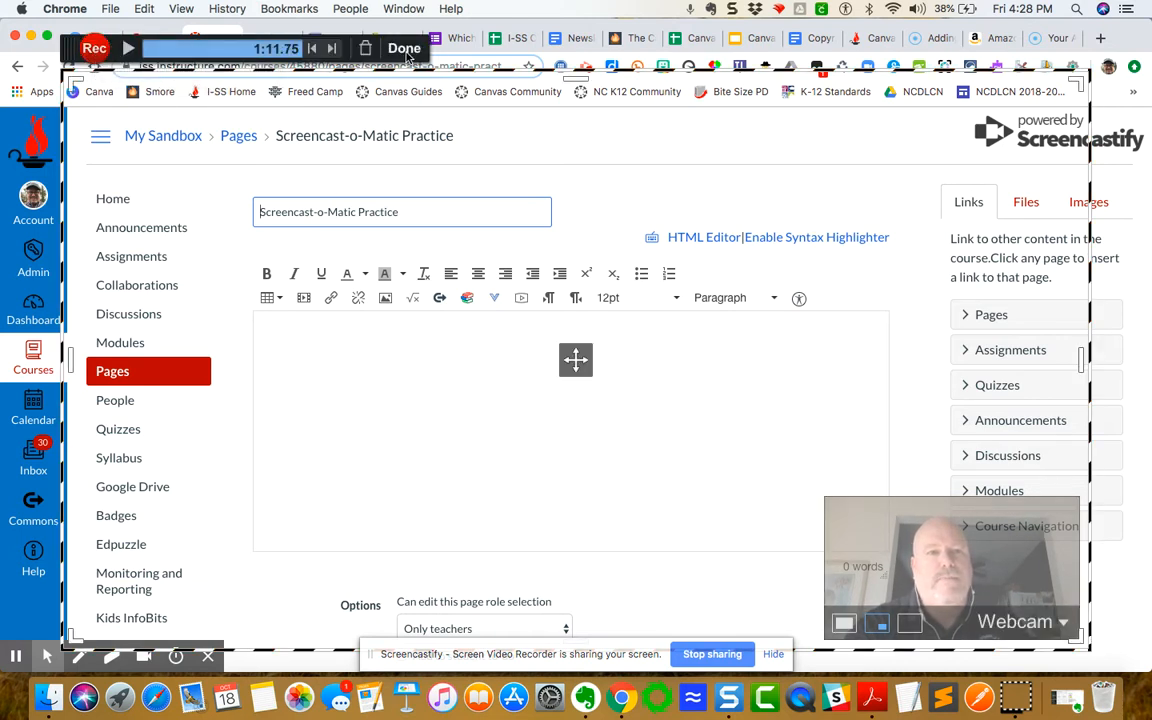
pyautogui.click(421, 47)
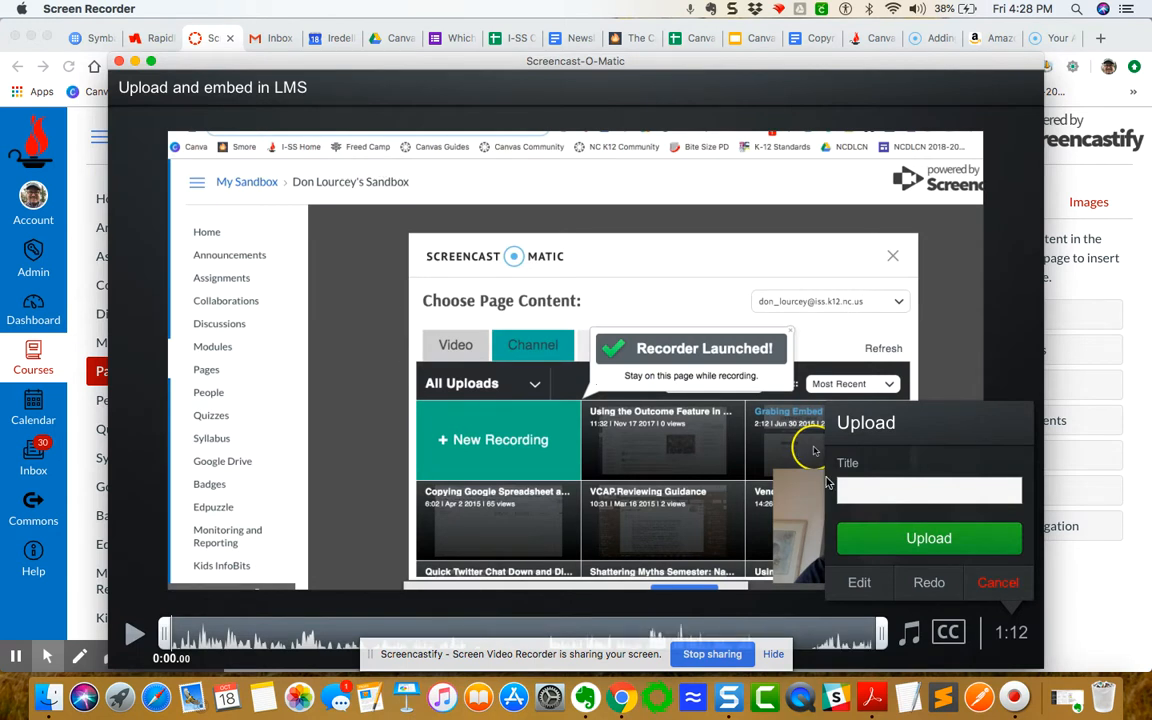
# Title the recording 'Demonsrating Screencast-o-Matic in Canvas' and upload it for LMS embedding
pyautogui.write('D')
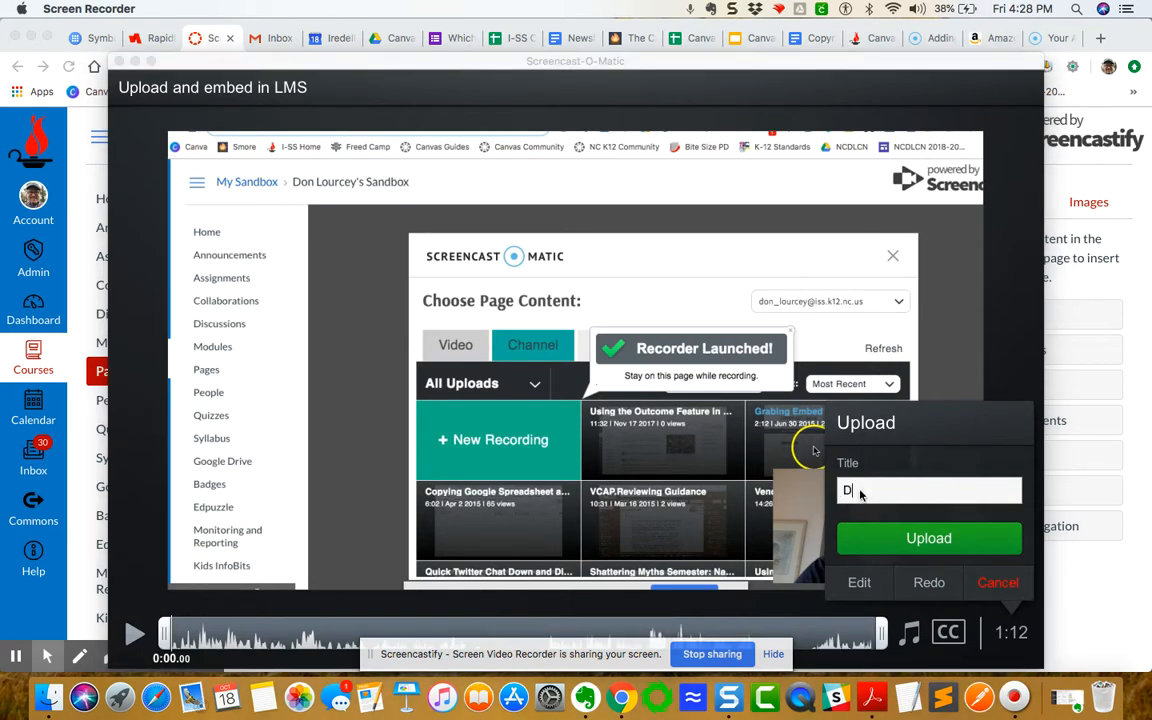
pyautogui.write('emonsrating Screencast')
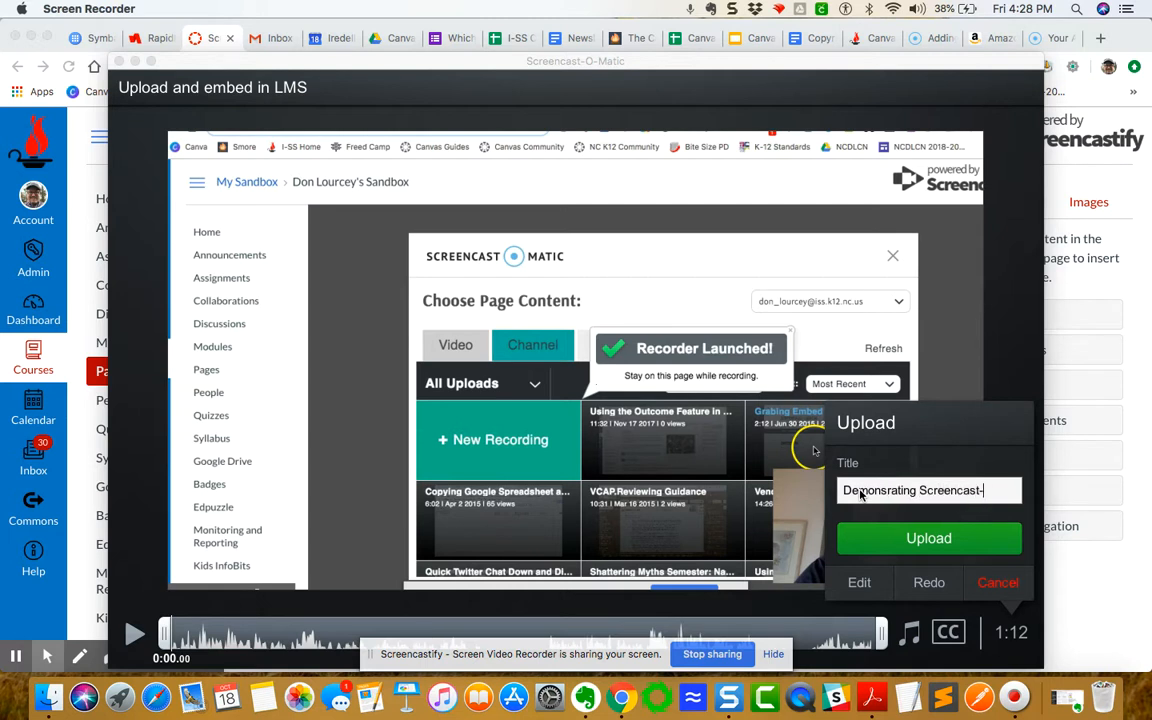
pyautogui.write('-o-Matic in Canvas')
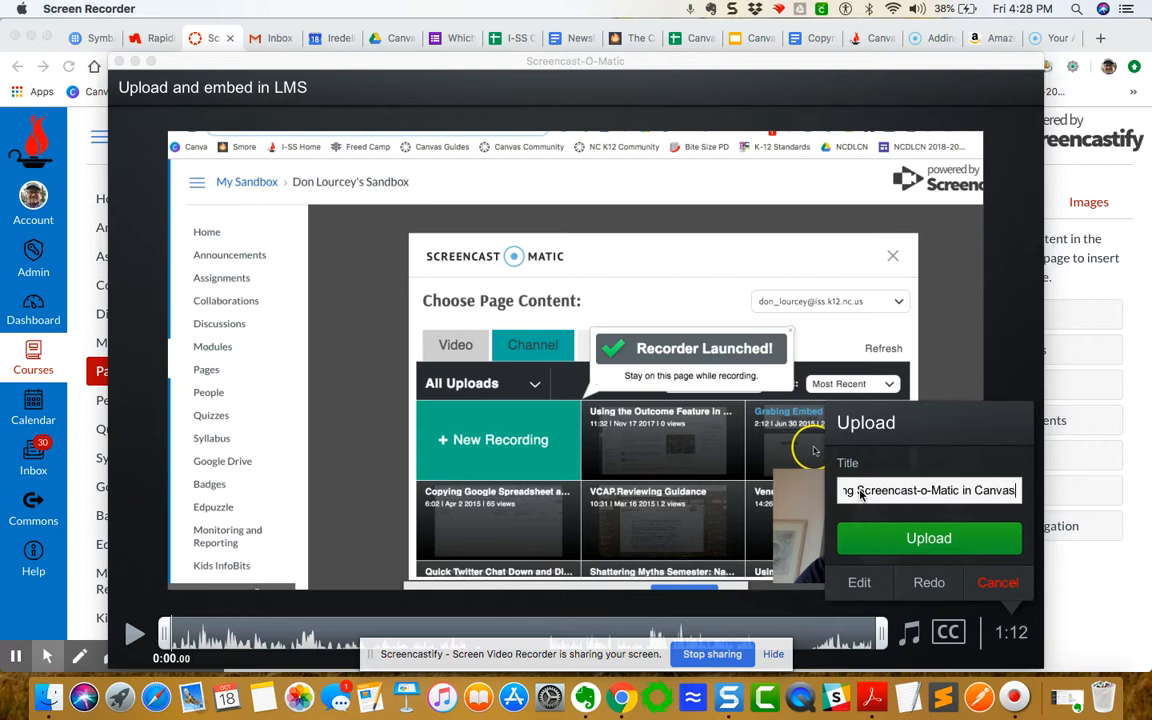
pyautogui.click(928, 538)
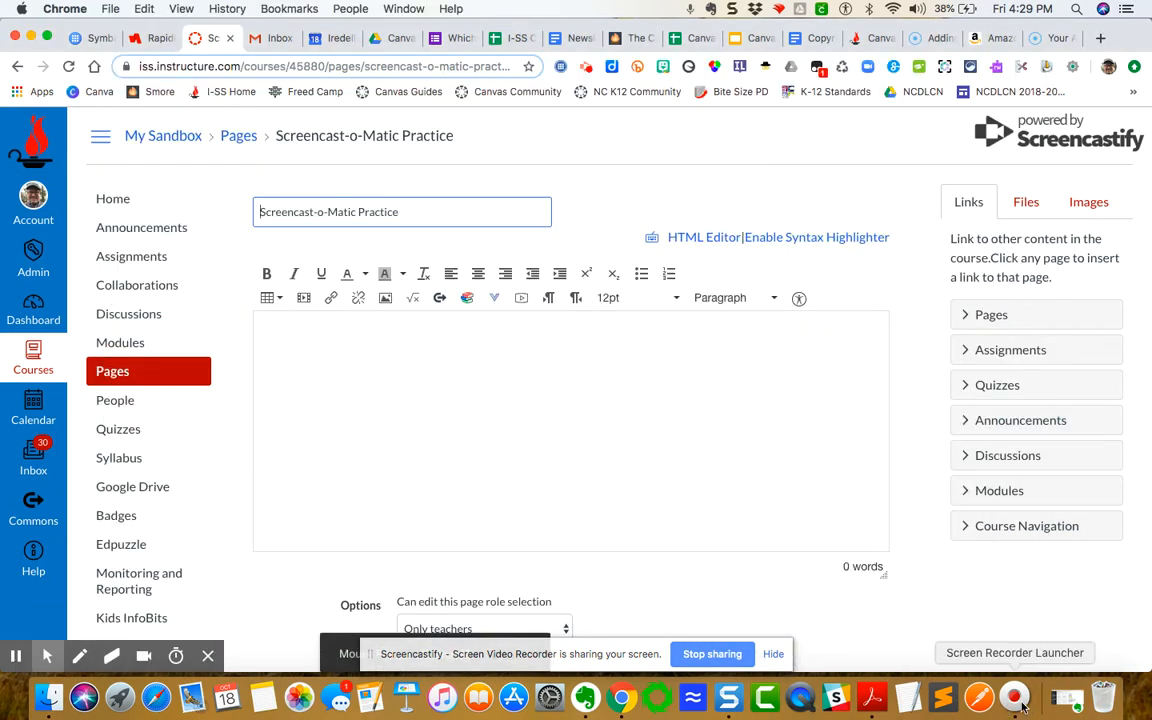
pyautogui.click(1014, 690)
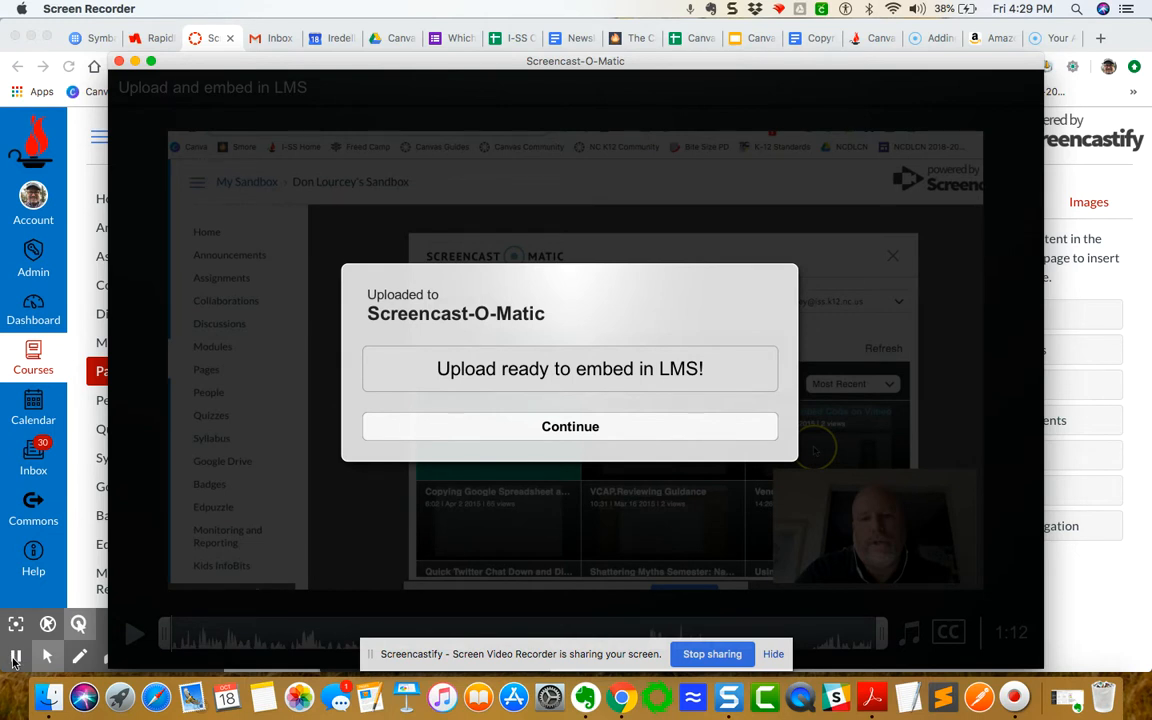
pyautogui.click(570, 426)
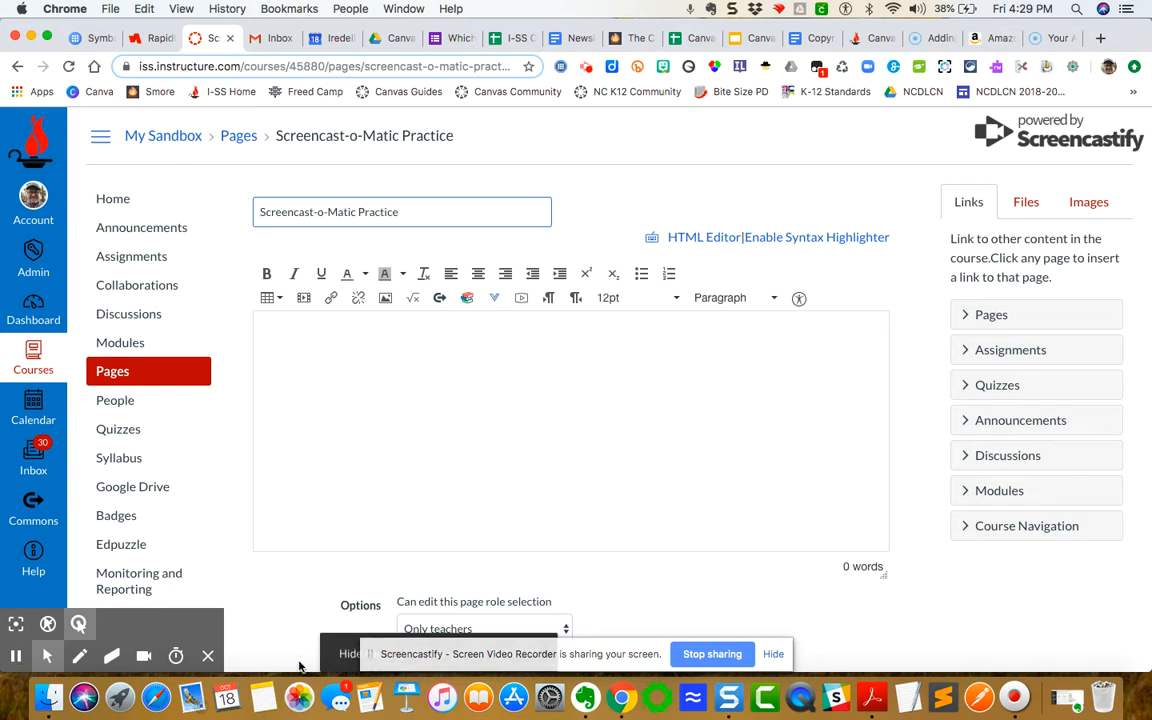
pyautogui.moveTo(1014, 717)
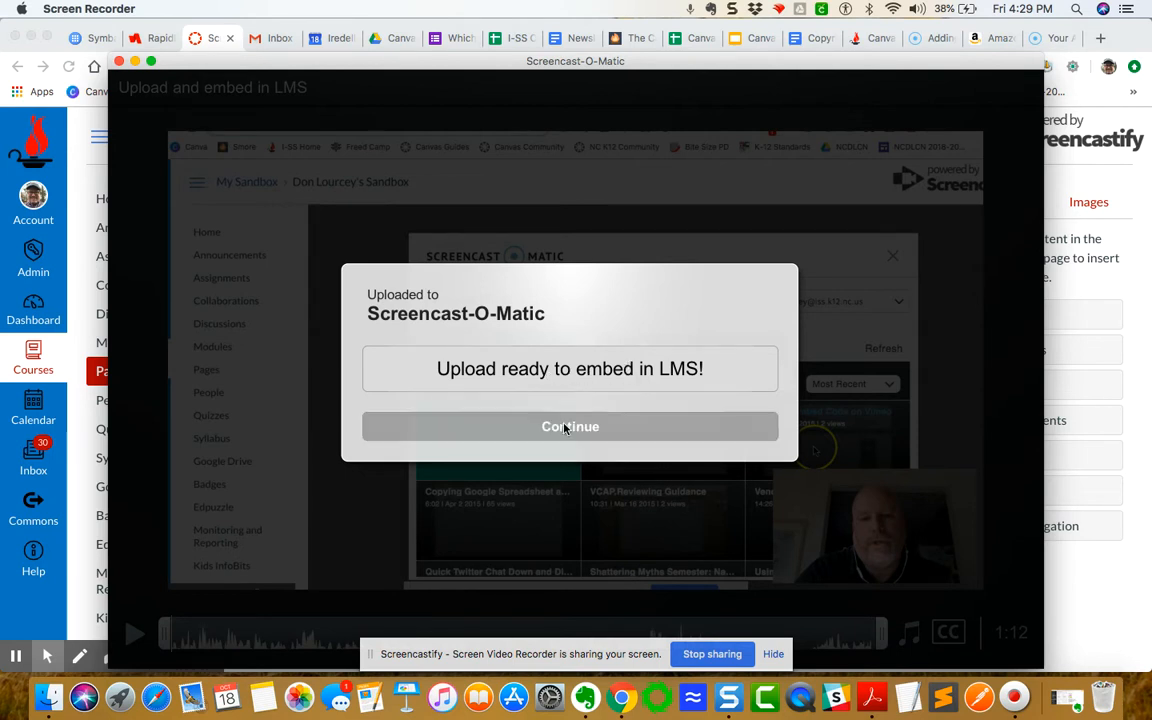
# Dismiss the upload confirmation and launch Screencast-O-Matic from the editor's external tools
pyautogui.click(570, 426)
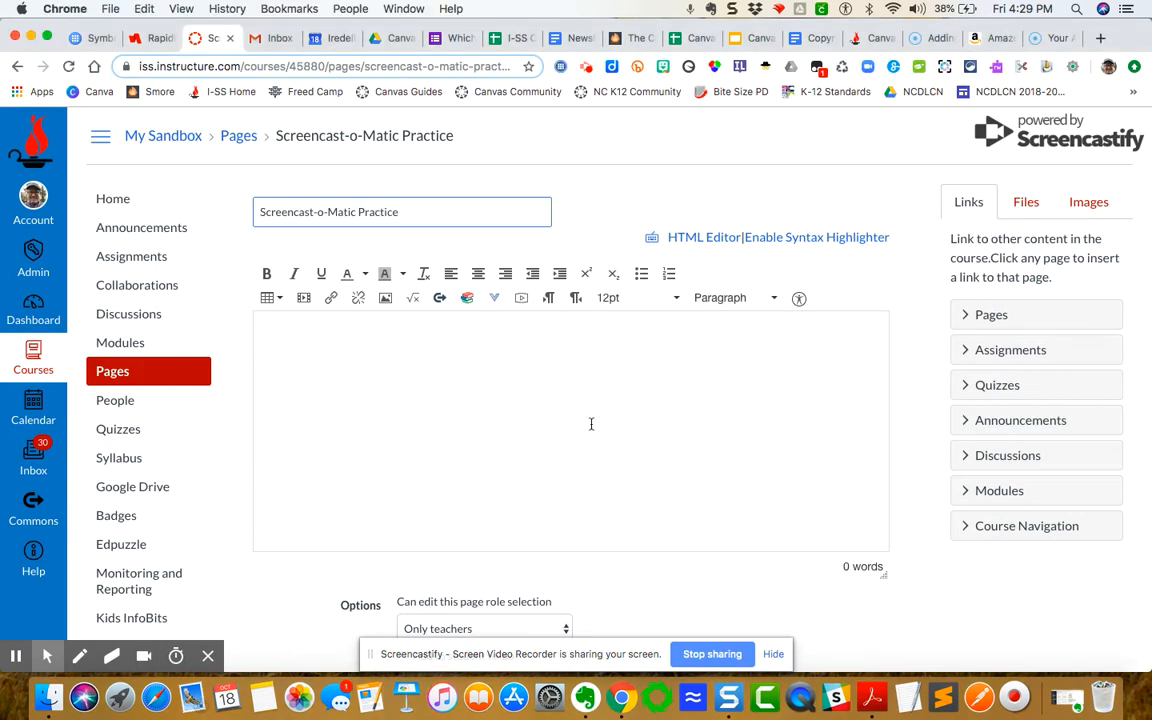
pyautogui.moveTo(500, 313)
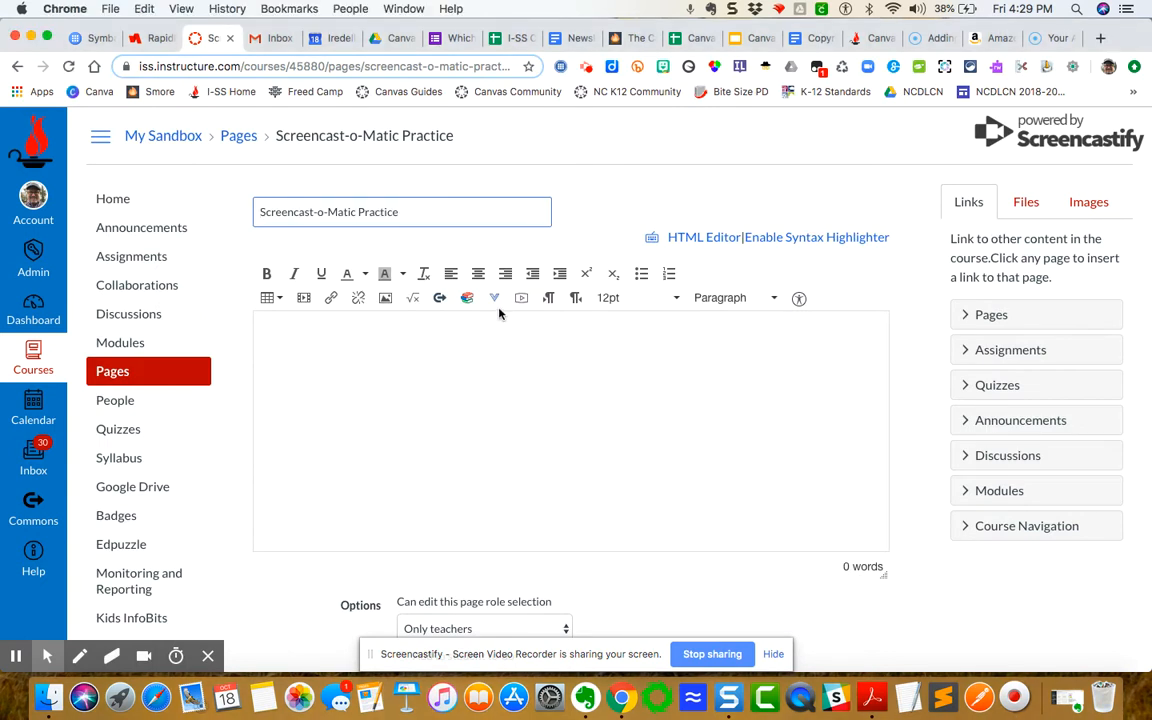
pyautogui.moveTo(495, 298)
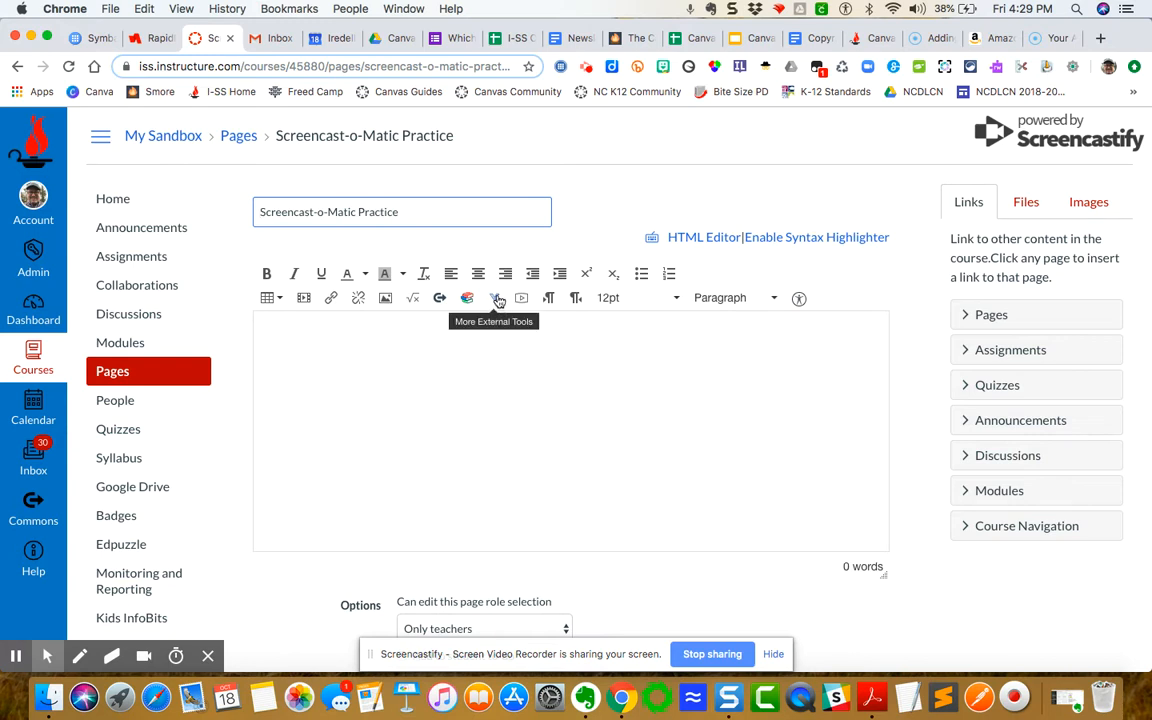
pyautogui.moveTo(496, 298)
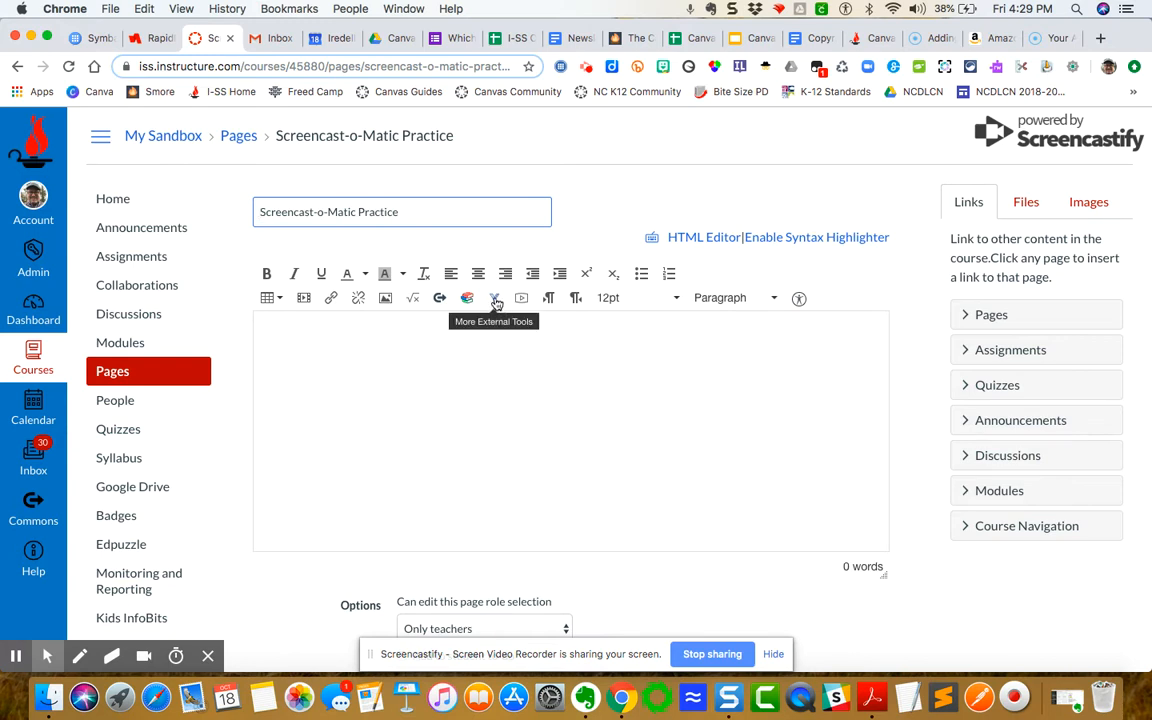
pyautogui.click(493, 298)
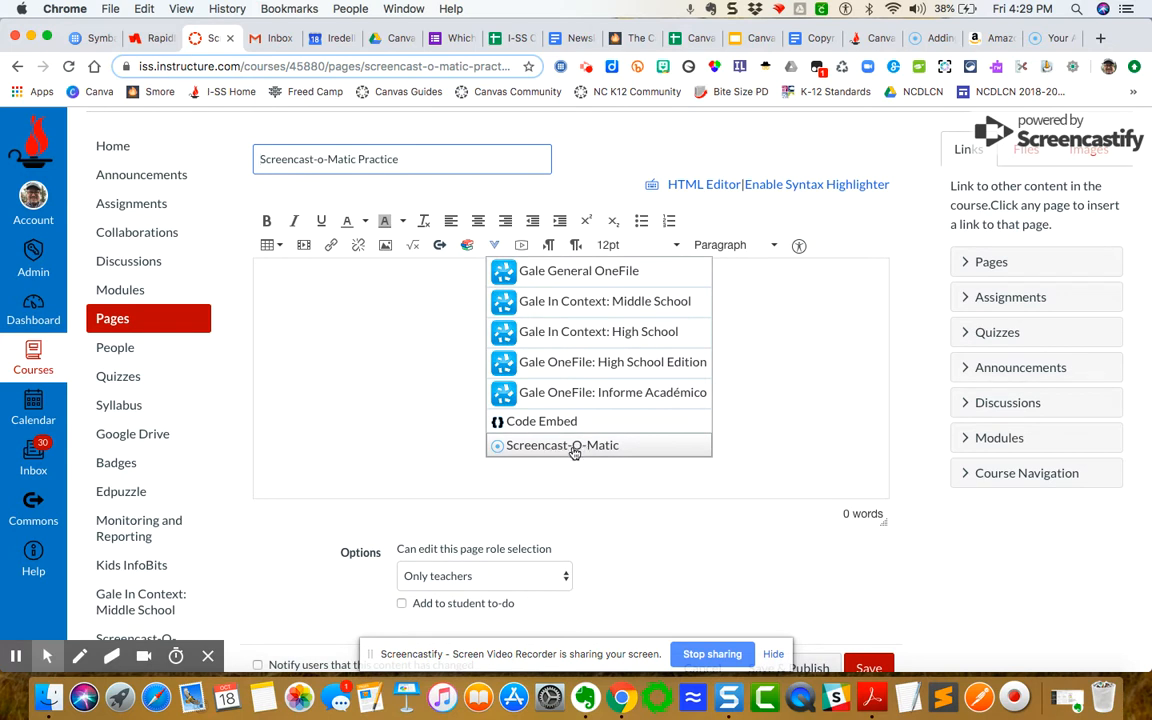
pyautogui.click(564, 445)
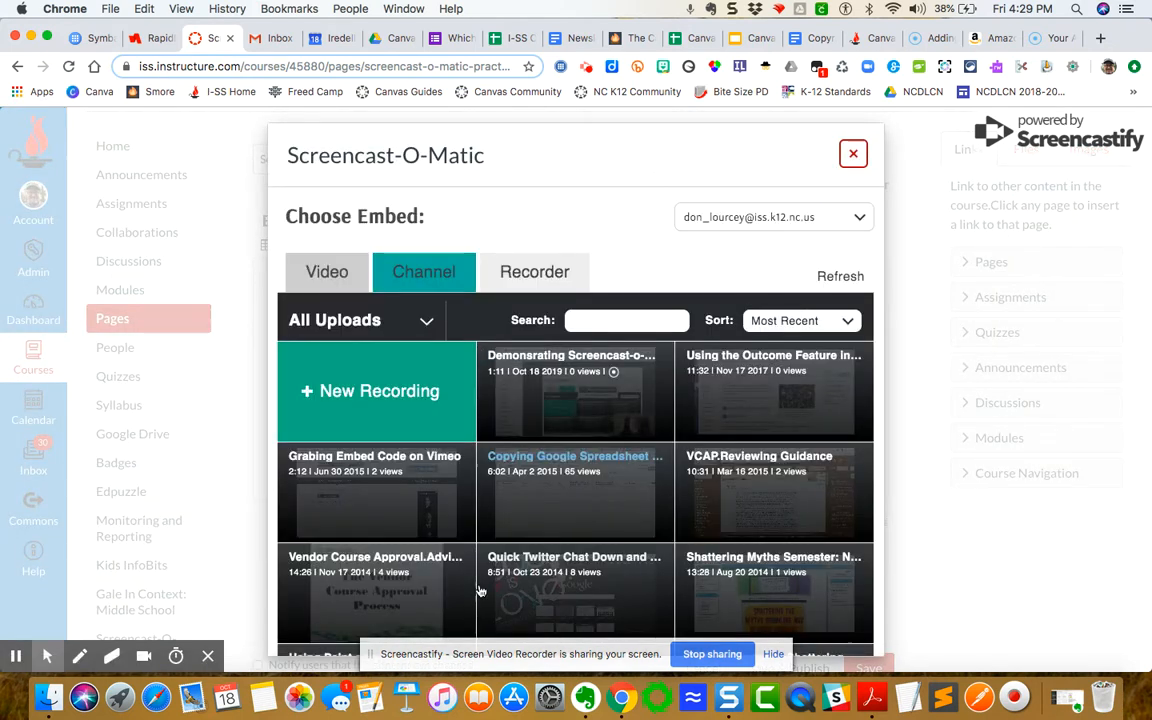
pyautogui.moveTo(650, 383)
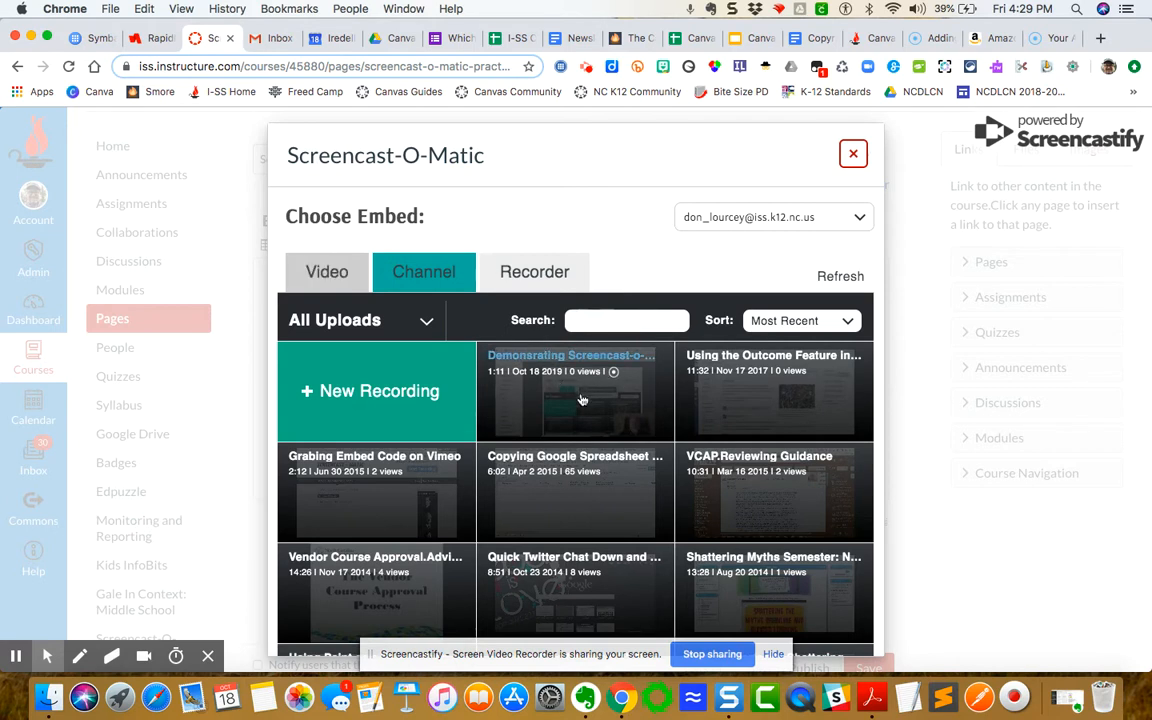
pyautogui.moveTo(592, 382)
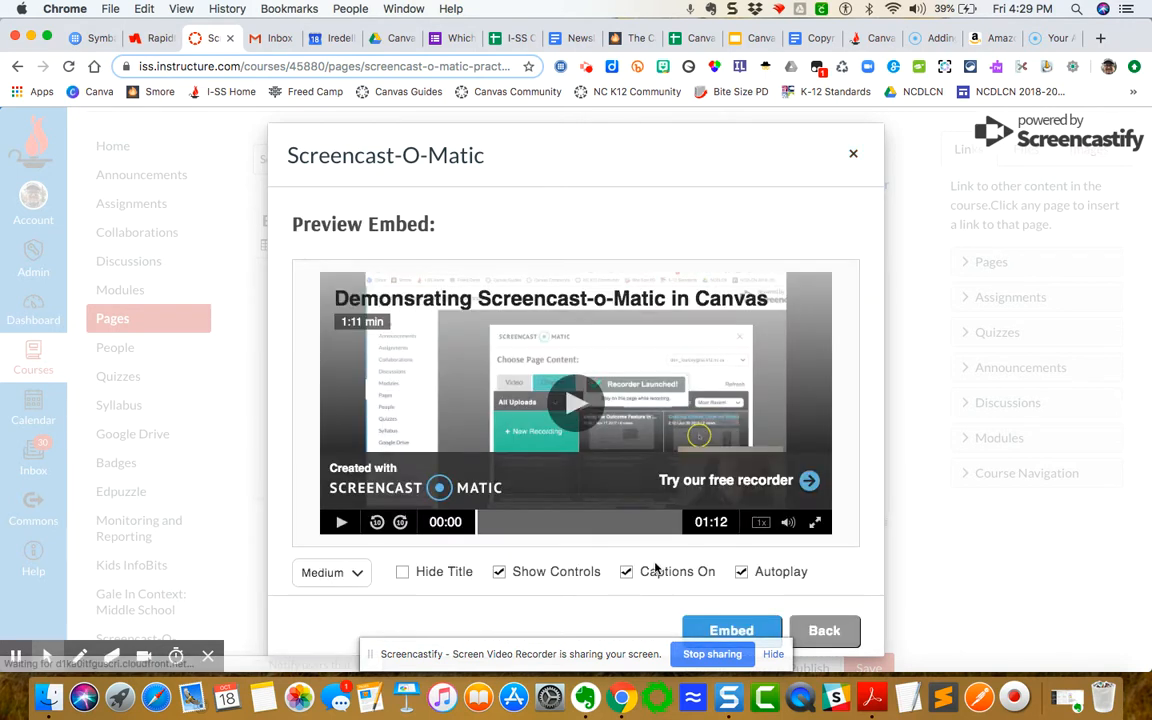
pyautogui.moveTo(432, 590)
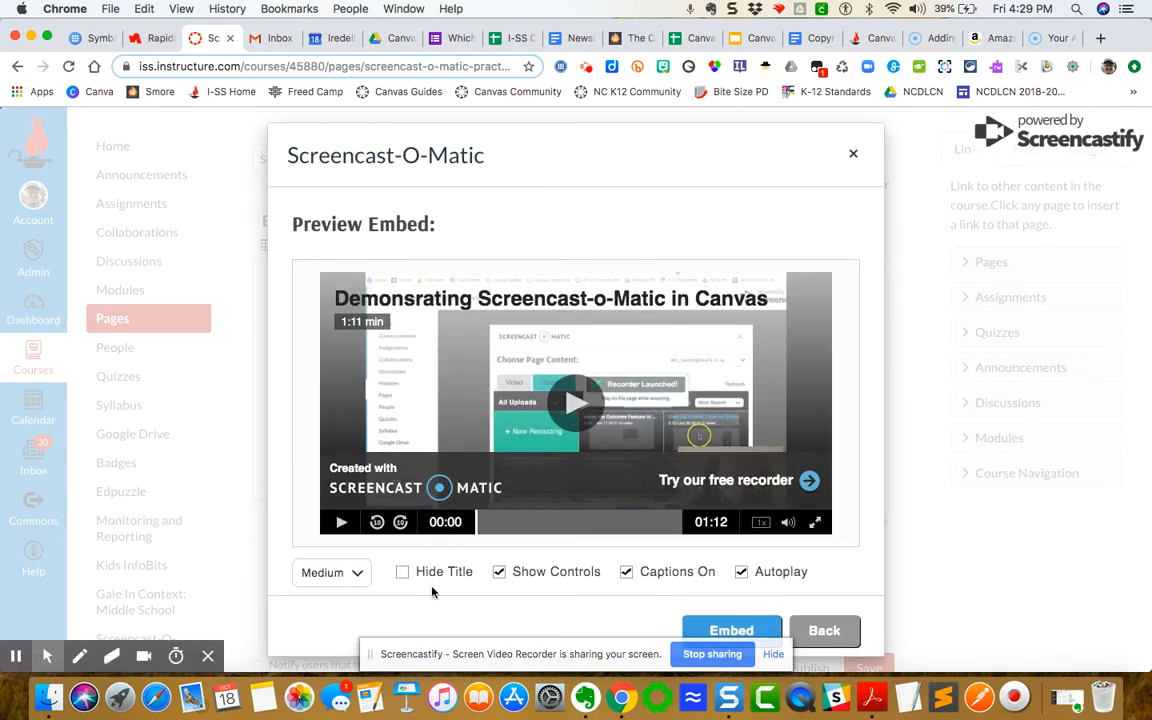
# Turn off Autoplay in the embed preview, keeping controls and captions enabled
pyautogui.click(331, 572)
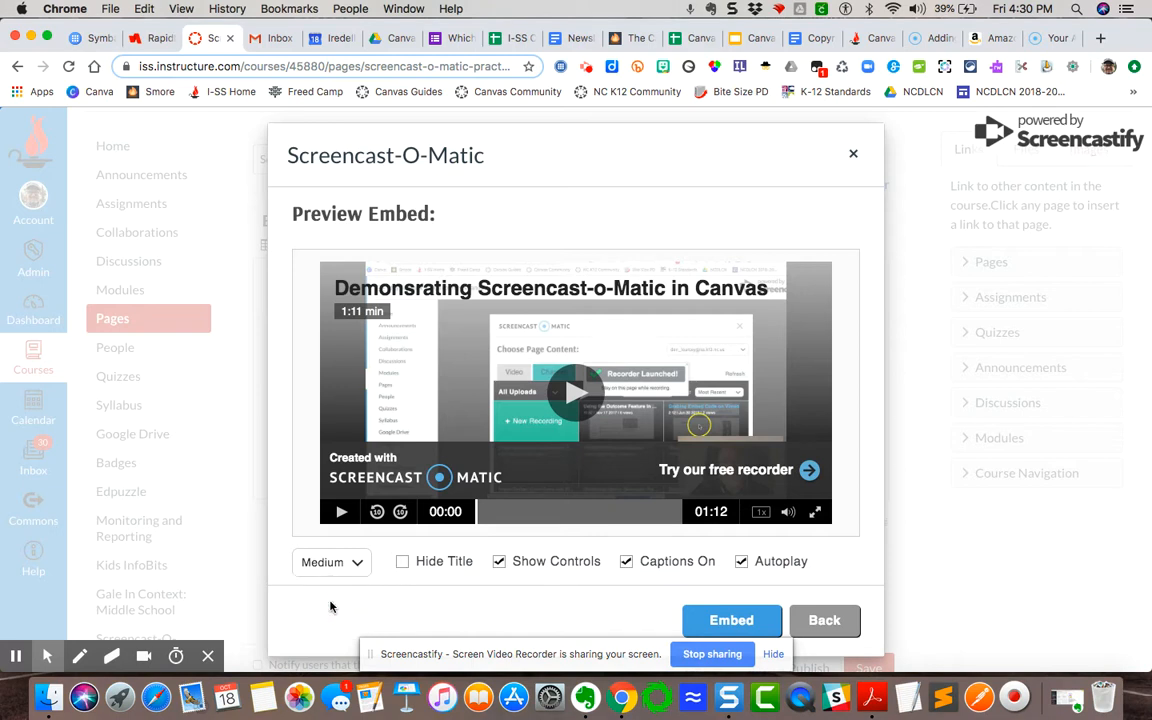
pyautogui.moveTo(560, 592)
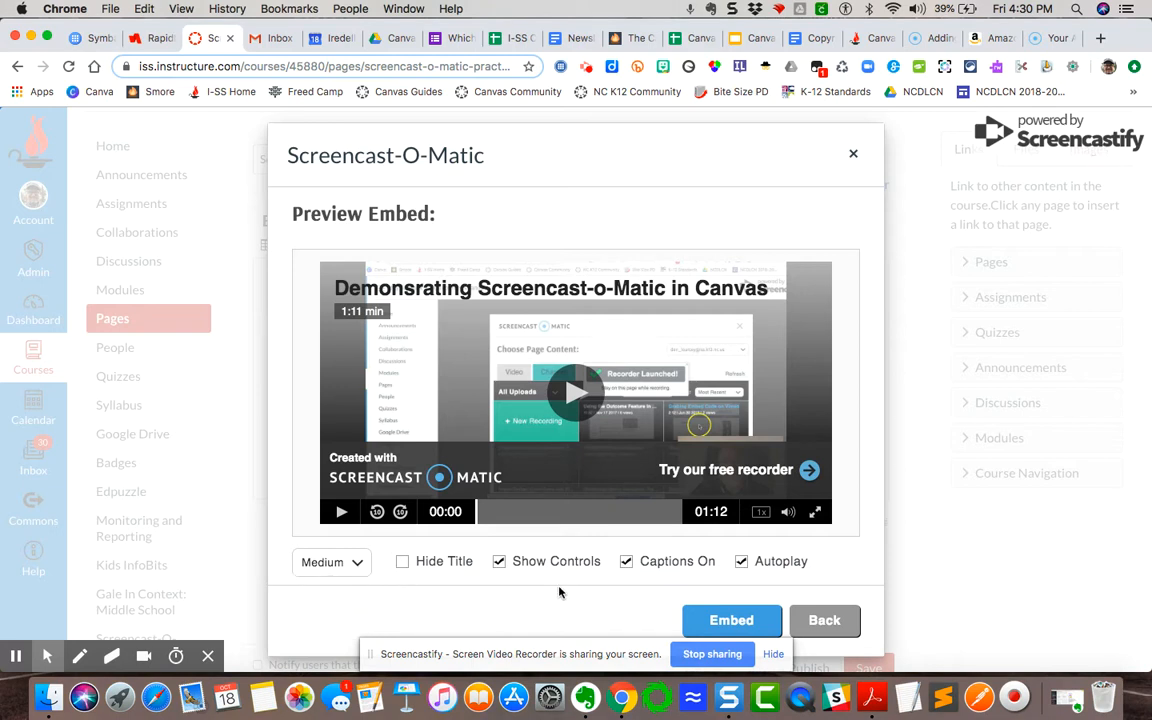
pyautogui.moveTo(483, 657)
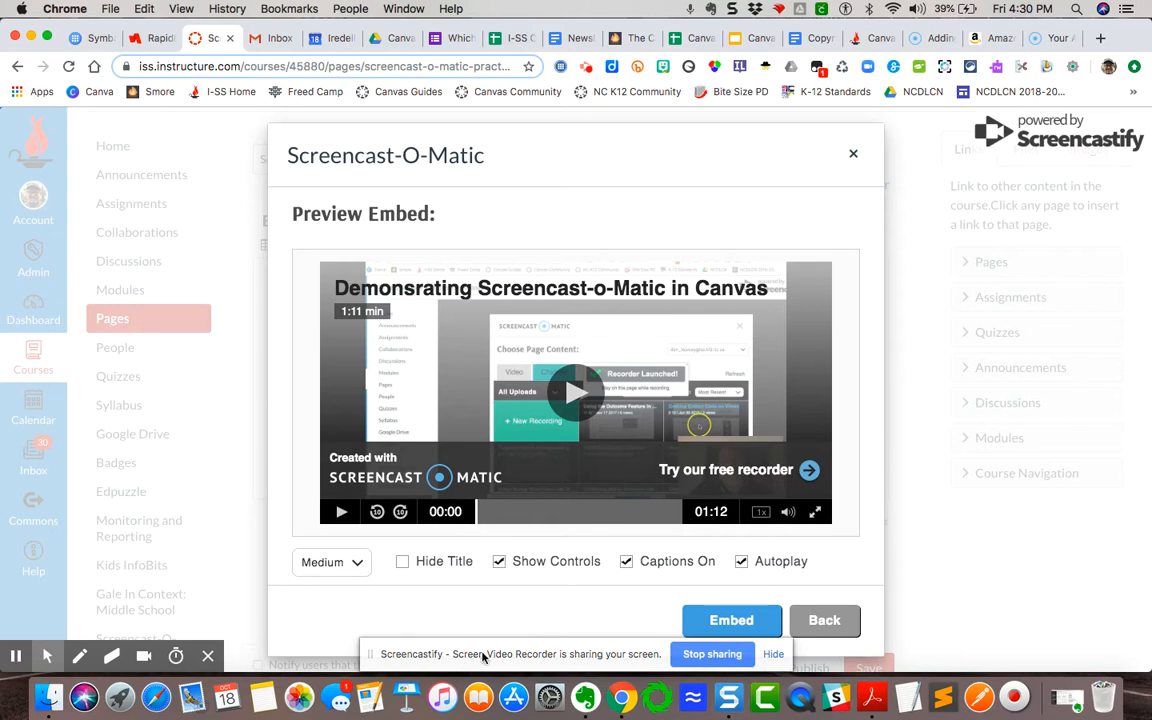
pyautogui.moveTo(562, 615)
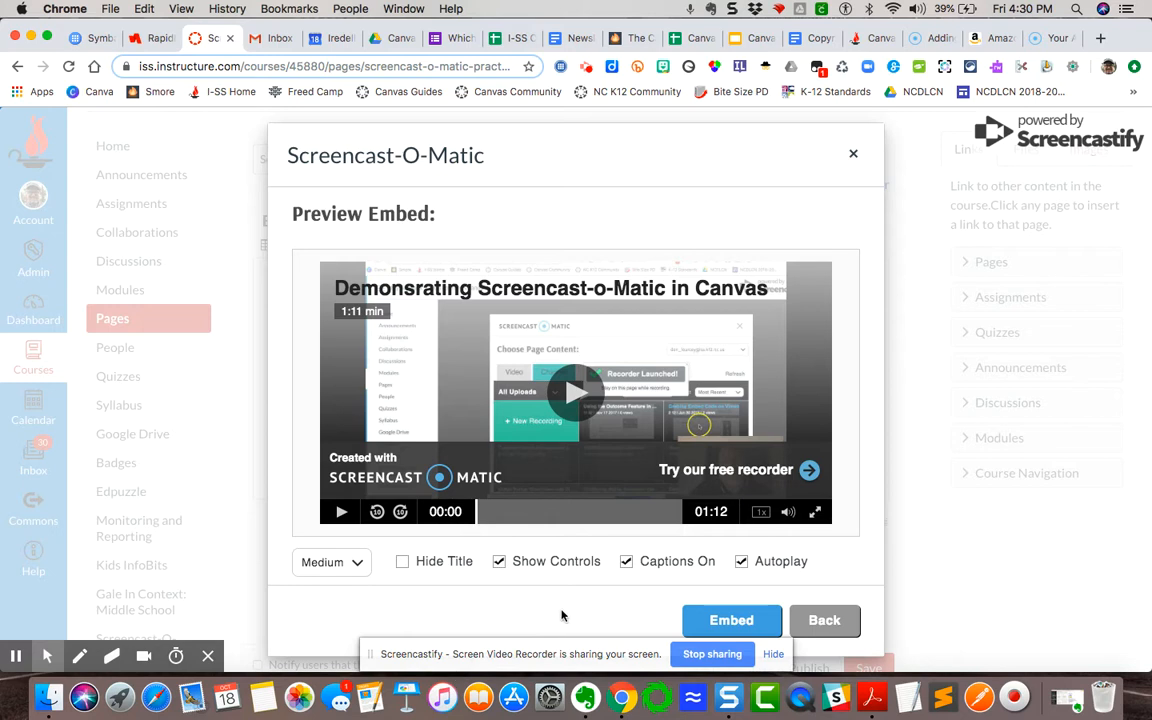
pyautogui.moveTo(381, 595)
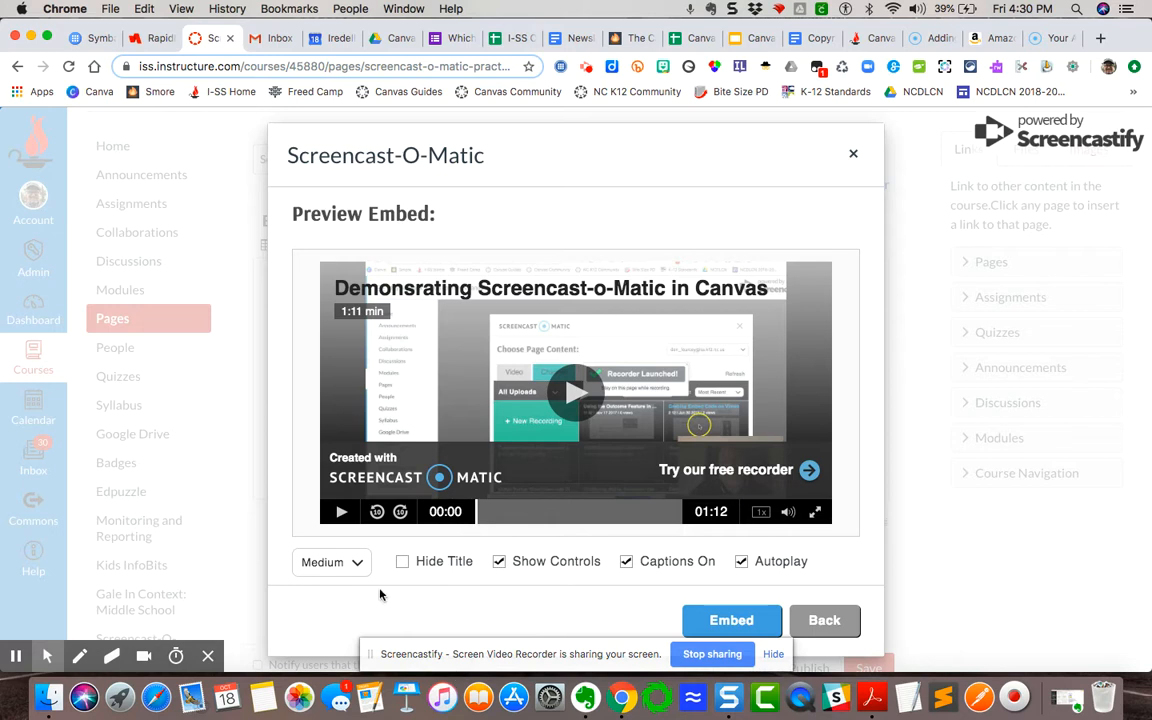
pyautogui.moveTo(496, 588)
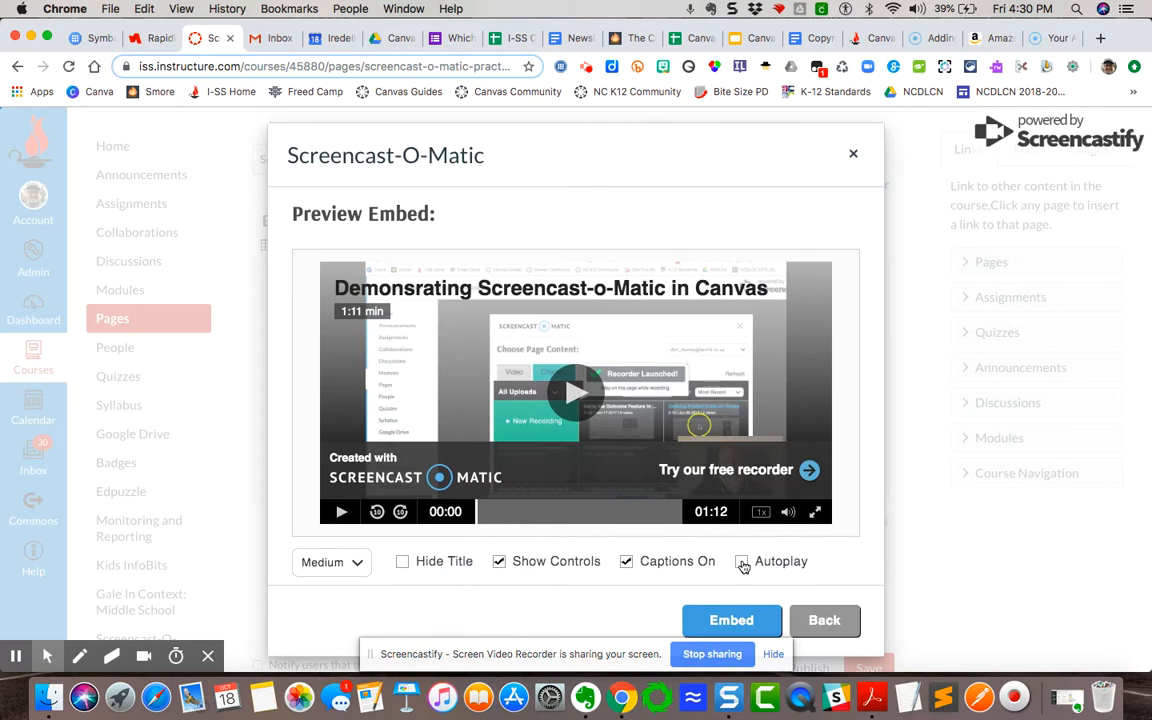
pyautogui.moveTo(739, 566)
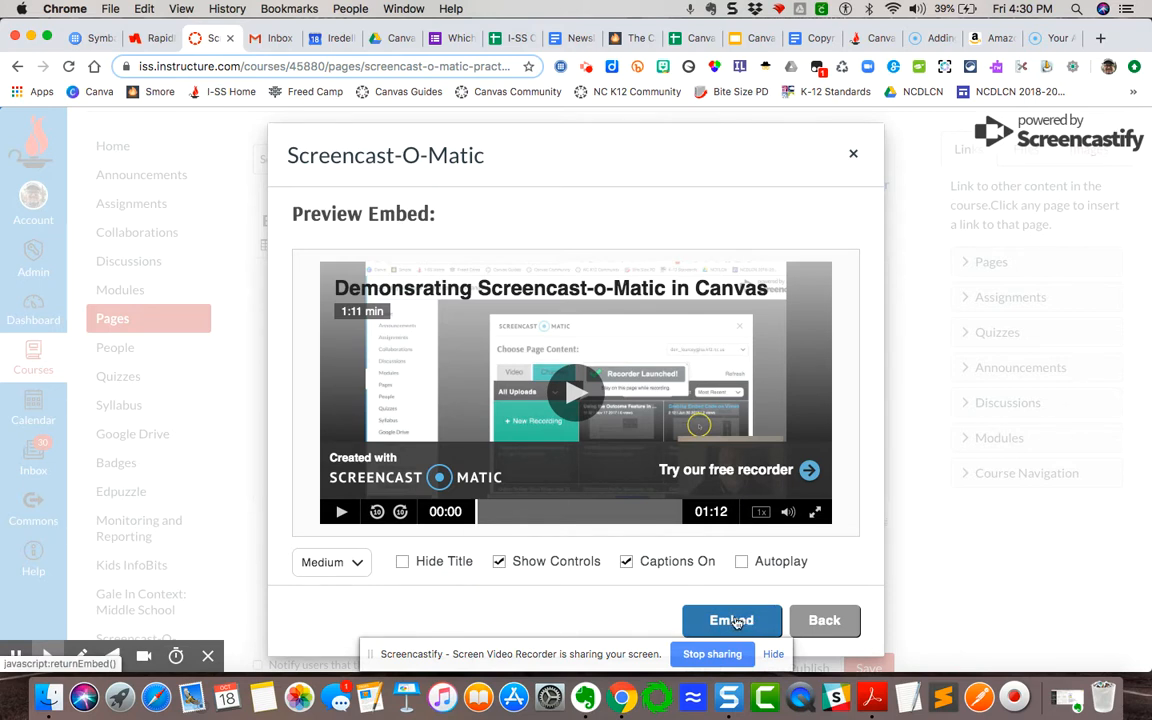
# Insert the previewed Screencast-O-Matic recording into the page body and scroll down to check it
pyautogui.click(731, 621)
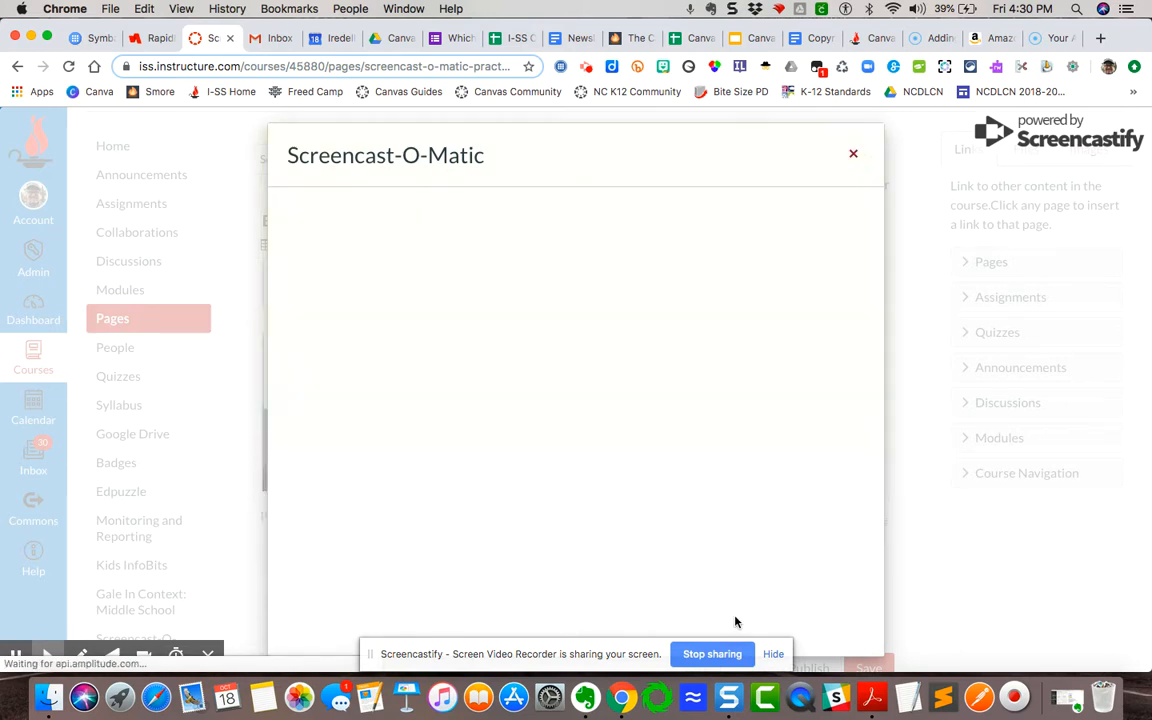
pyautogui.click(853, 153)
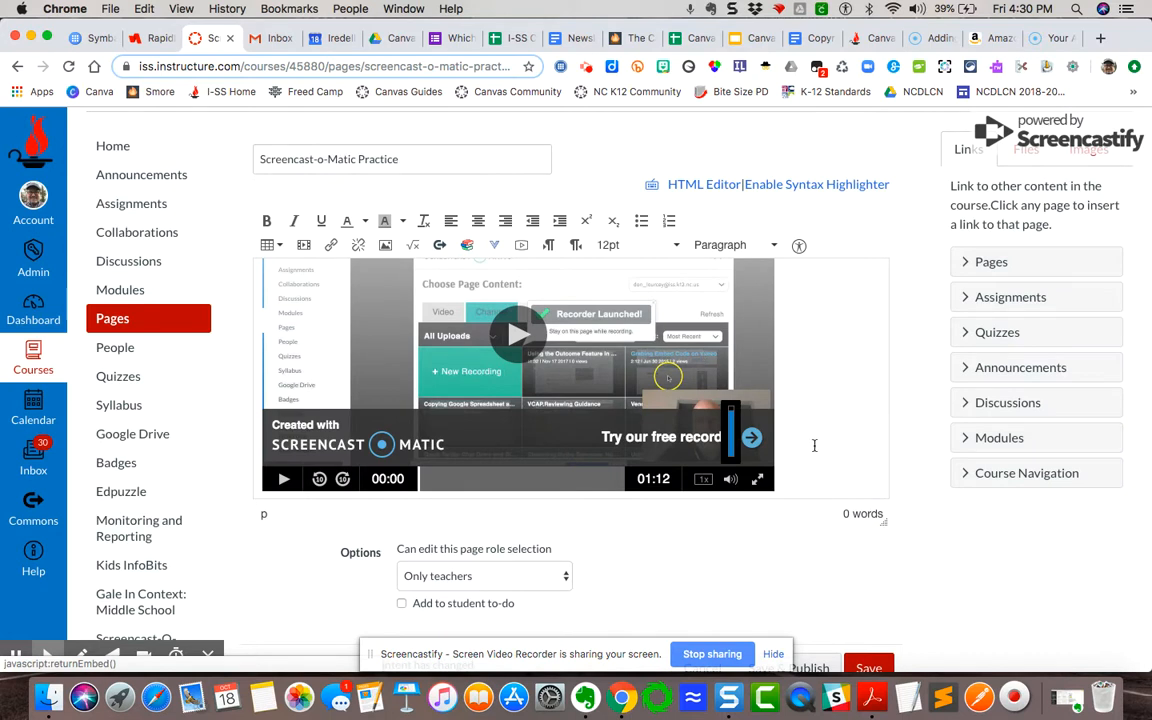
pyautogui.scroll(-3)
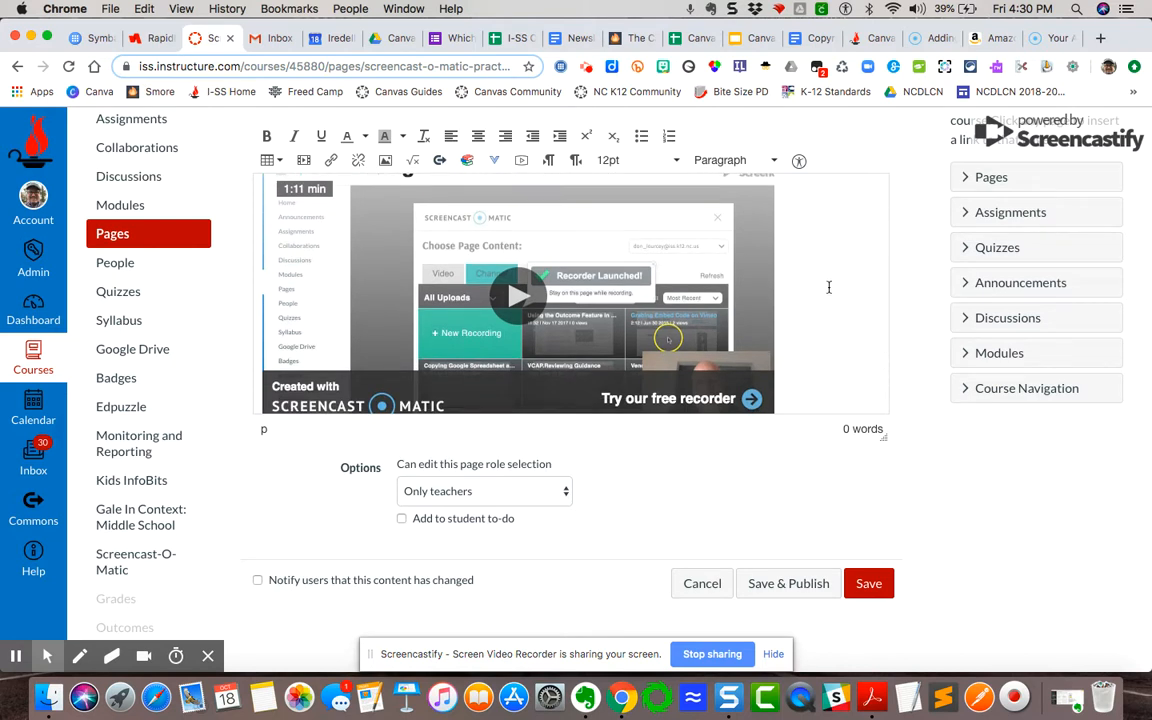
pyautogui.moveTo(800, 330)
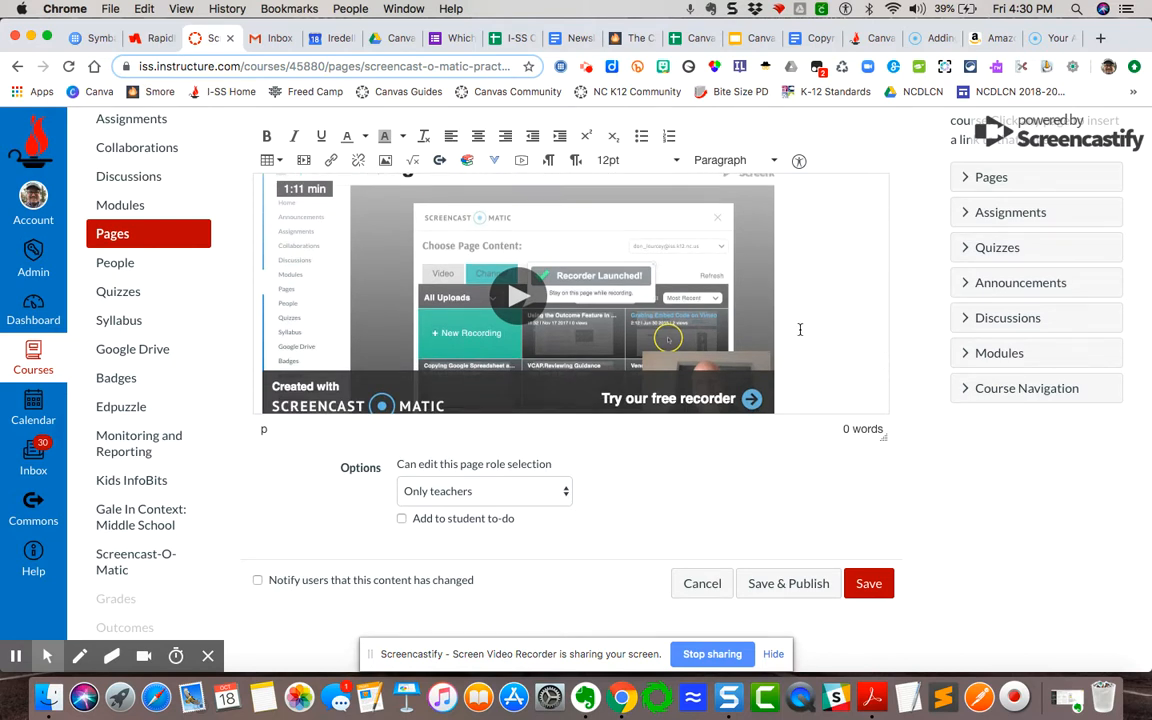